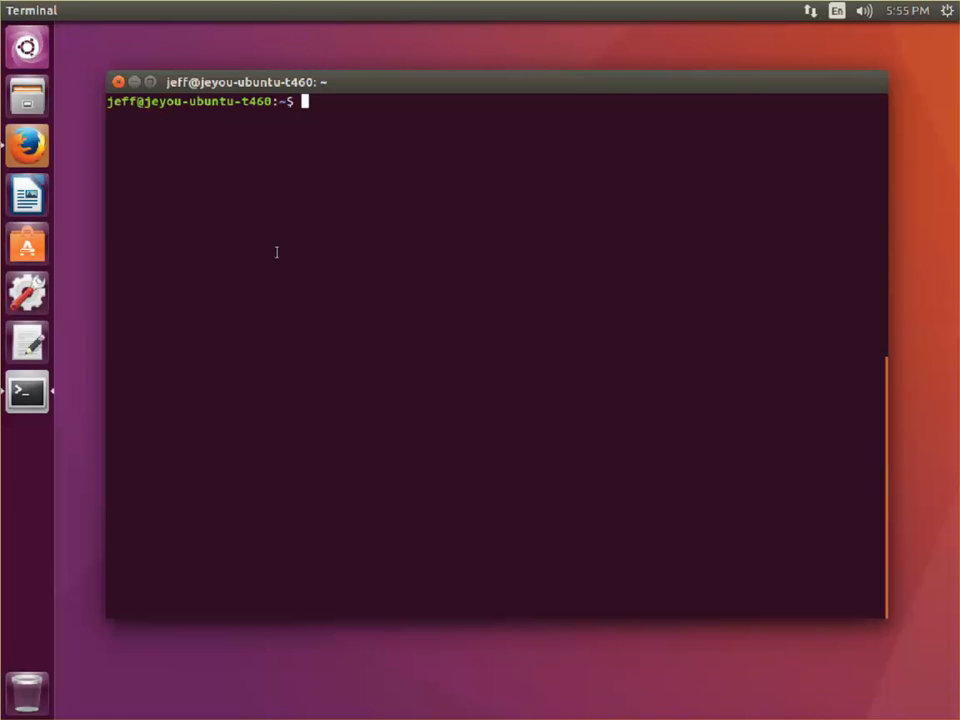
# Step: Confirm Java 1.8.0_121 with 'java -version' and list the home folder showing TEE-CLC-14.114.0
pyautogui.write('java')
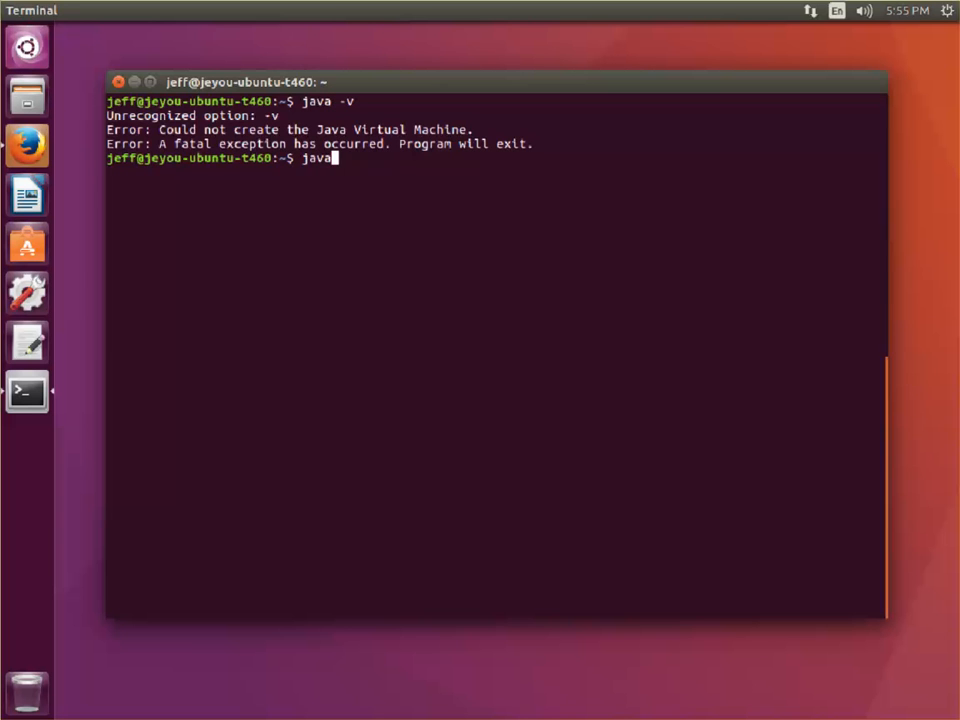
pyautogui.write('-version')
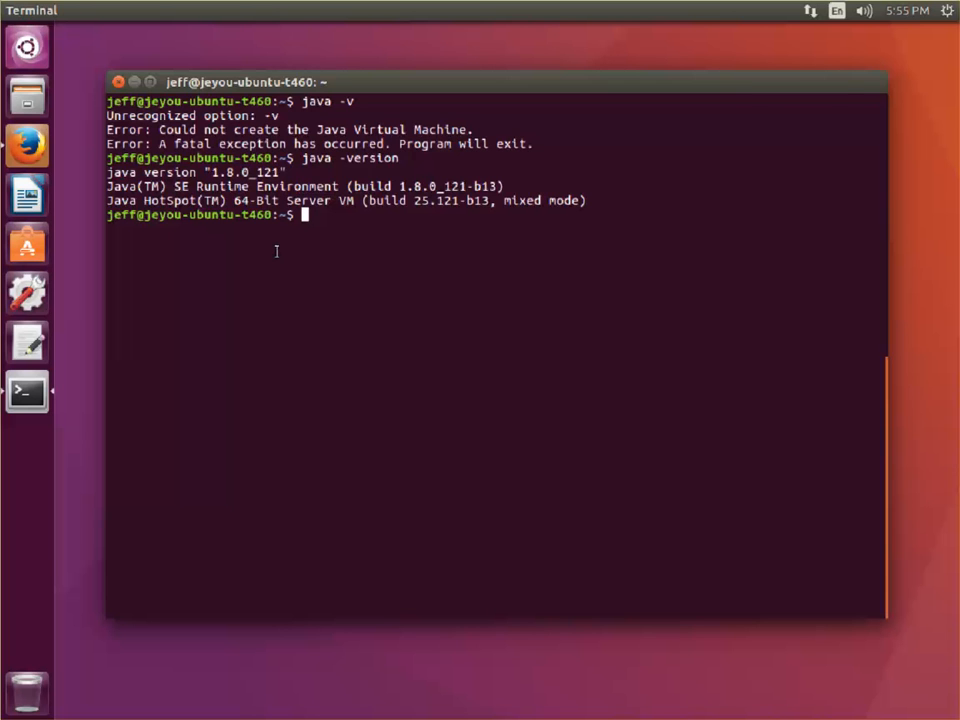
pyautogui.write('pw')
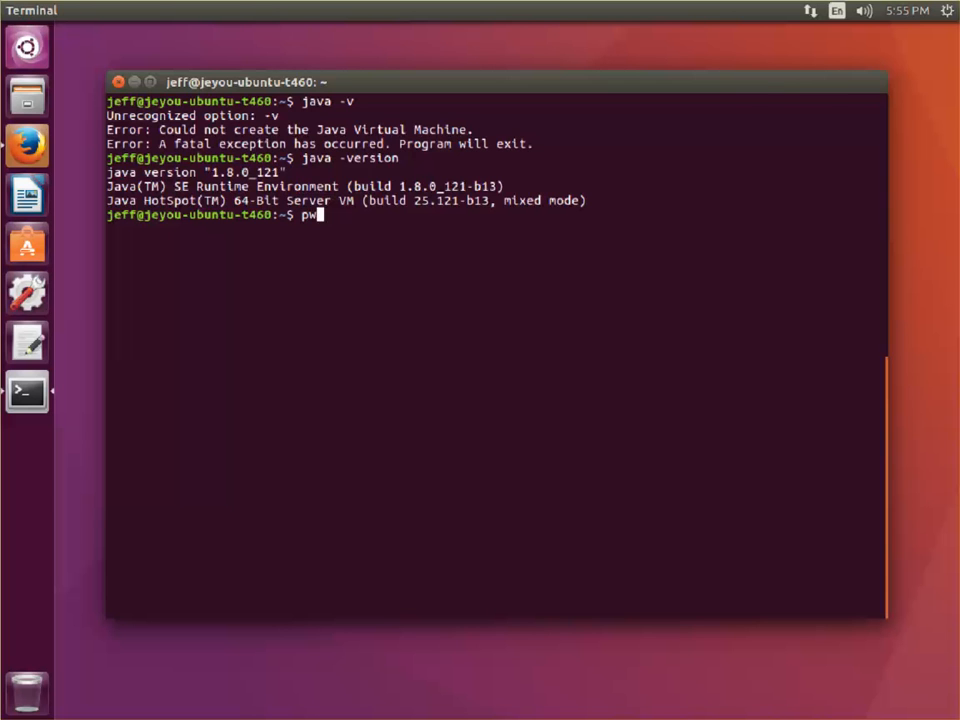
pyautogui.write('ls')
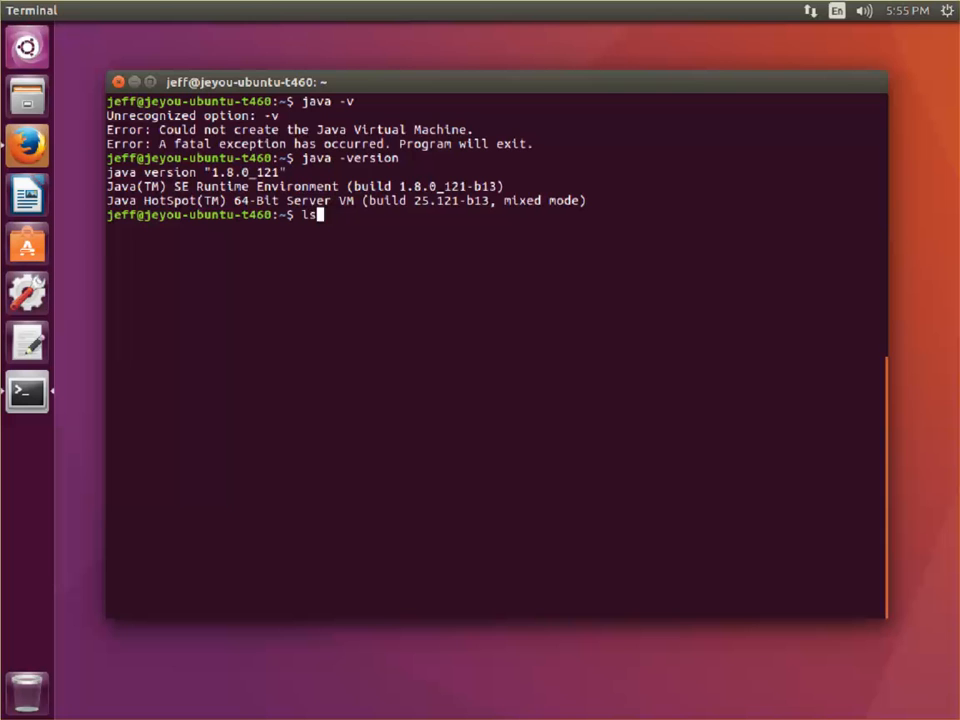
pyautogui.press('Return')
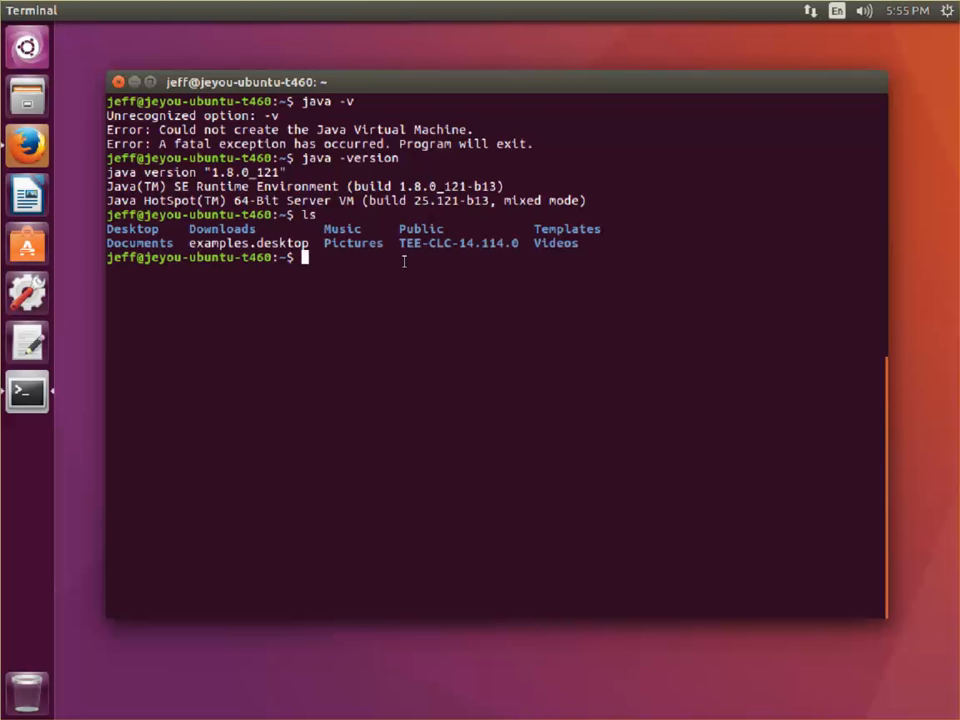
# Step: Switch over to the Firefox page of Team Explorer Everywhere releases
pyautogui.doubleClick(432, 244)
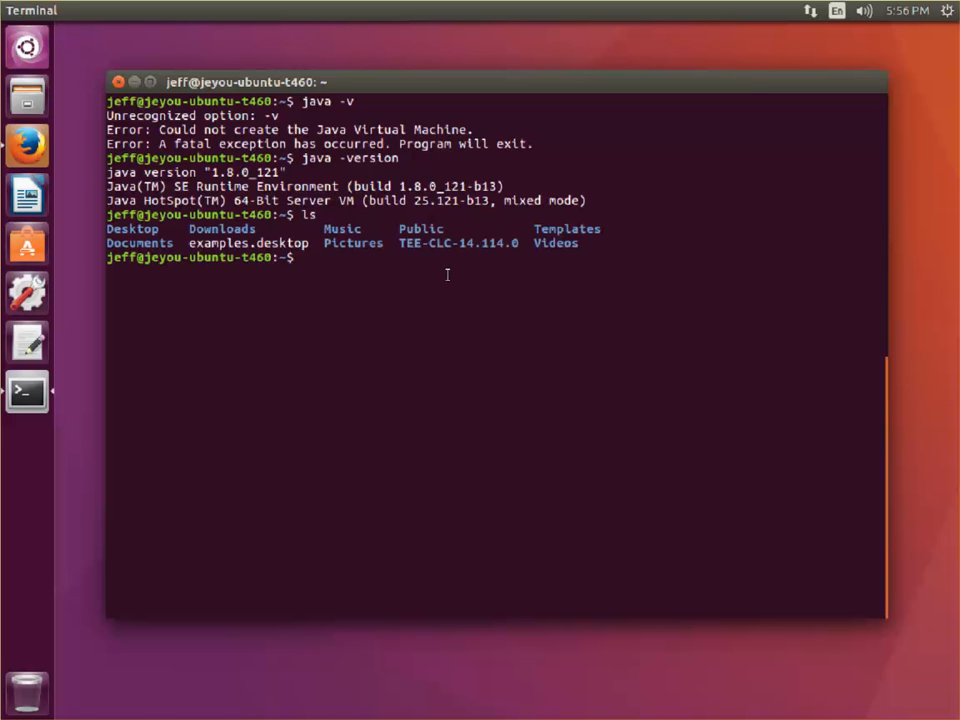
pyautogui.click(28, 144)
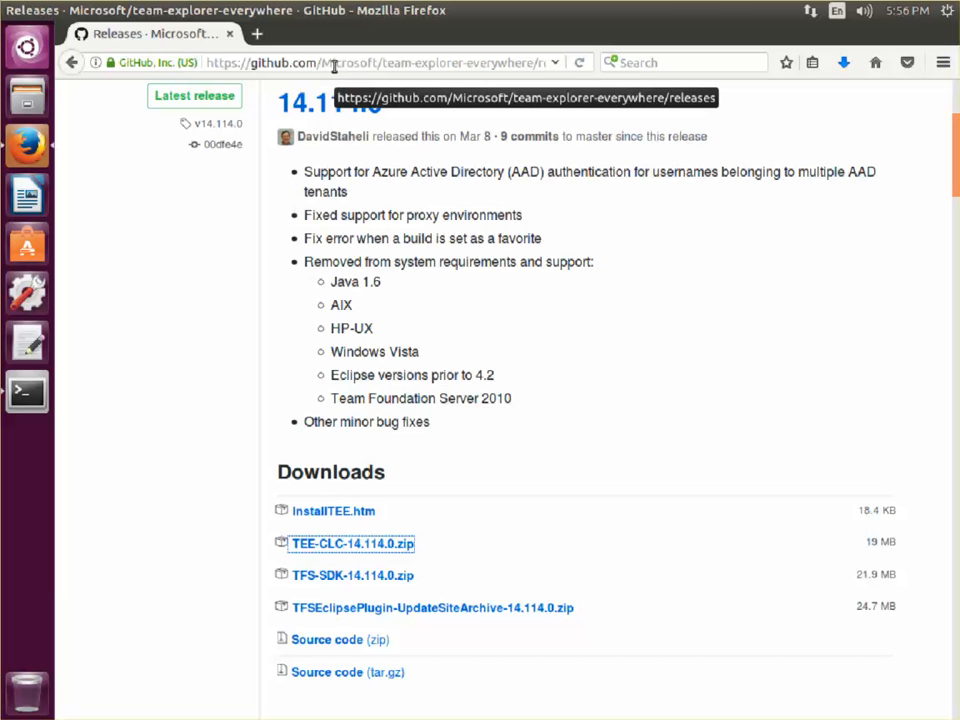
pyautogui.moveTo(352, 544)
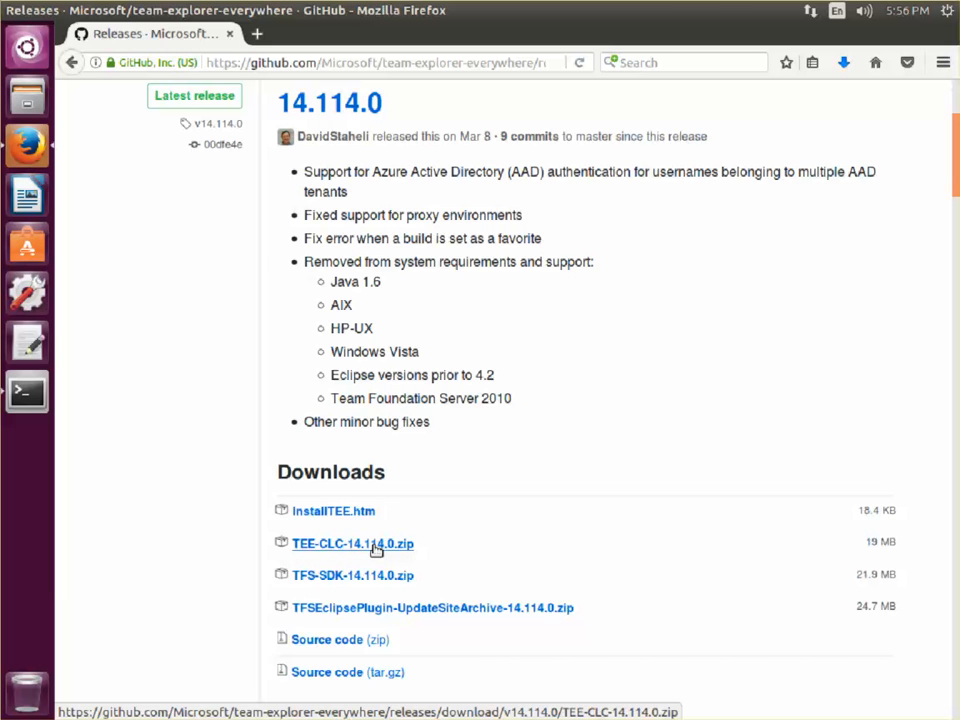
pyautogui.click(352, 544)
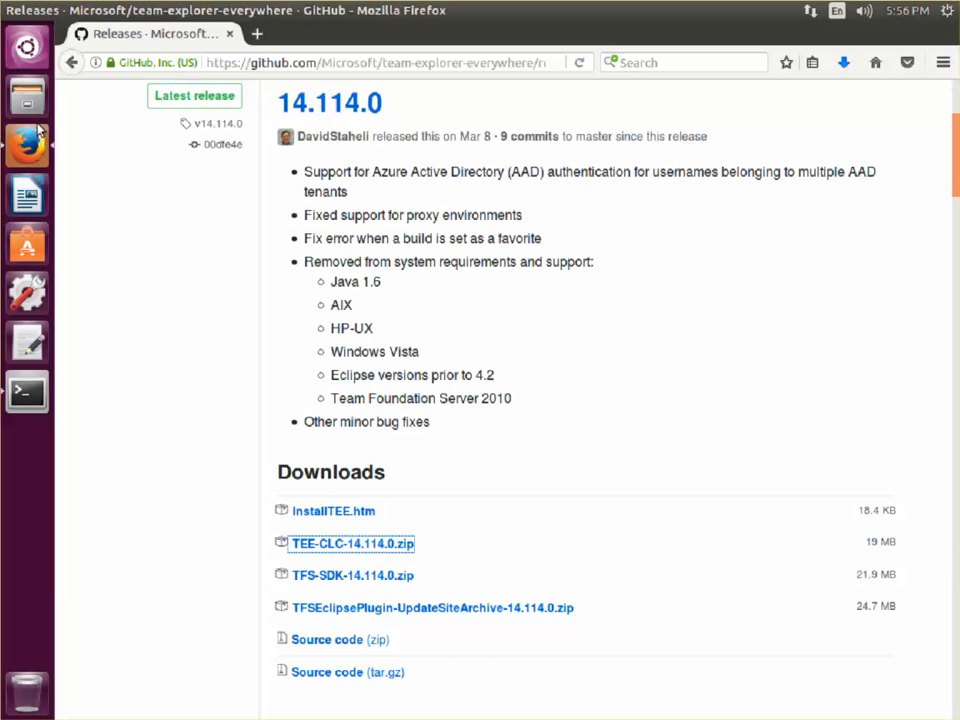
pyautogui.moveTo(38, 378)
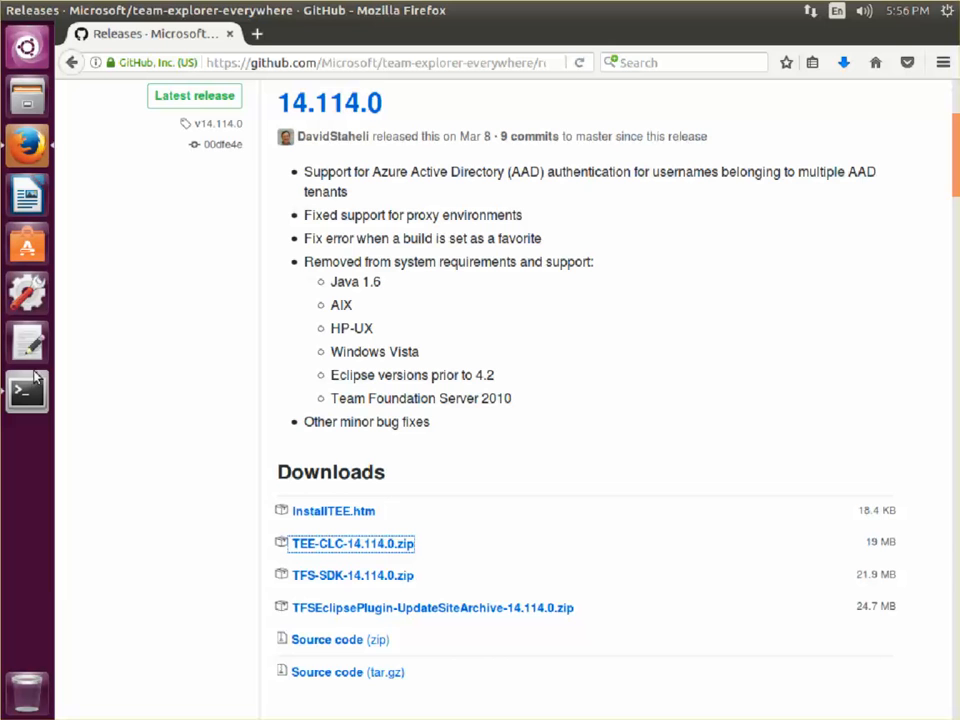
pyautogui.click(28, 390)
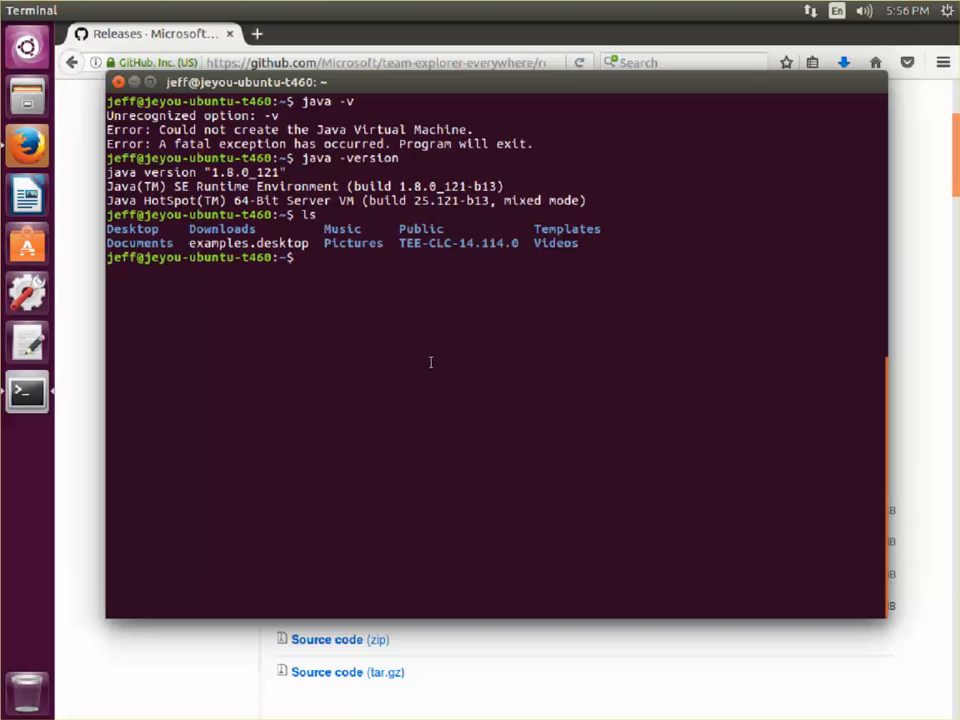
# Step: Run /home/jeff/TEE-CLC-14.114.0/tf to print the client's help listing commands and options
pyautogui.write('pwd')
pyautogui.write('/home/jeff/TEE-CLC-14.114.0/')
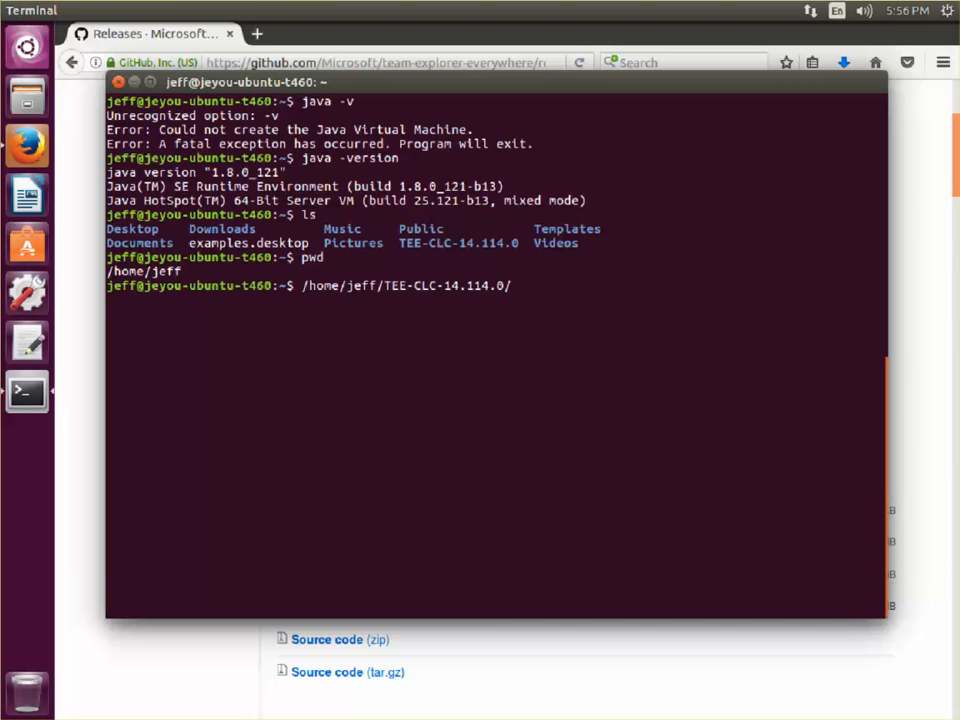
pyautogui.write('tf')
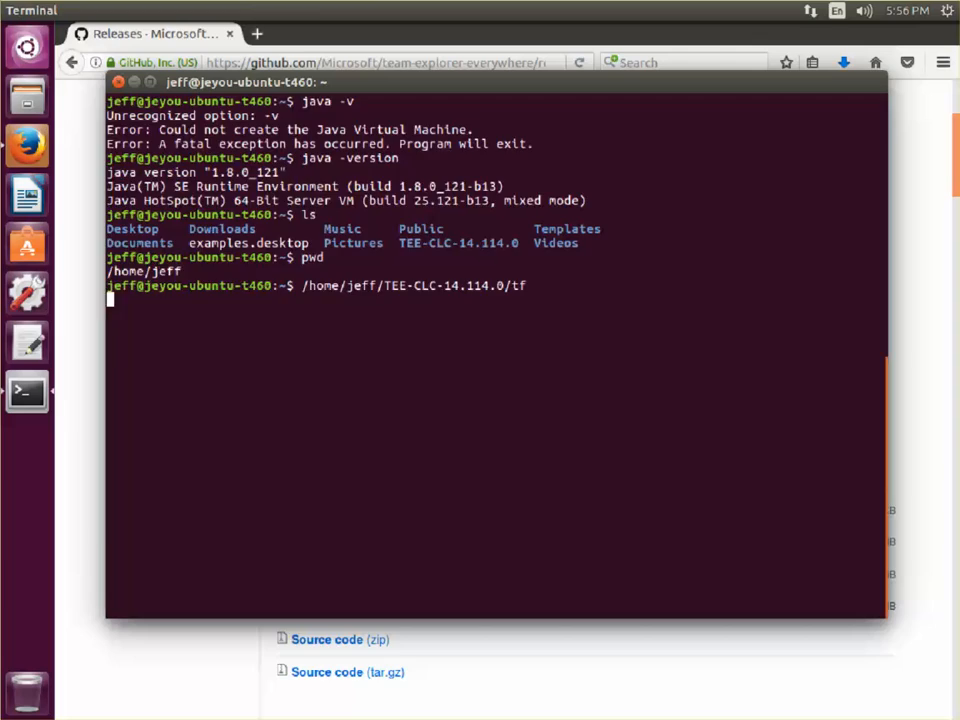
pyautogui.press('Return')
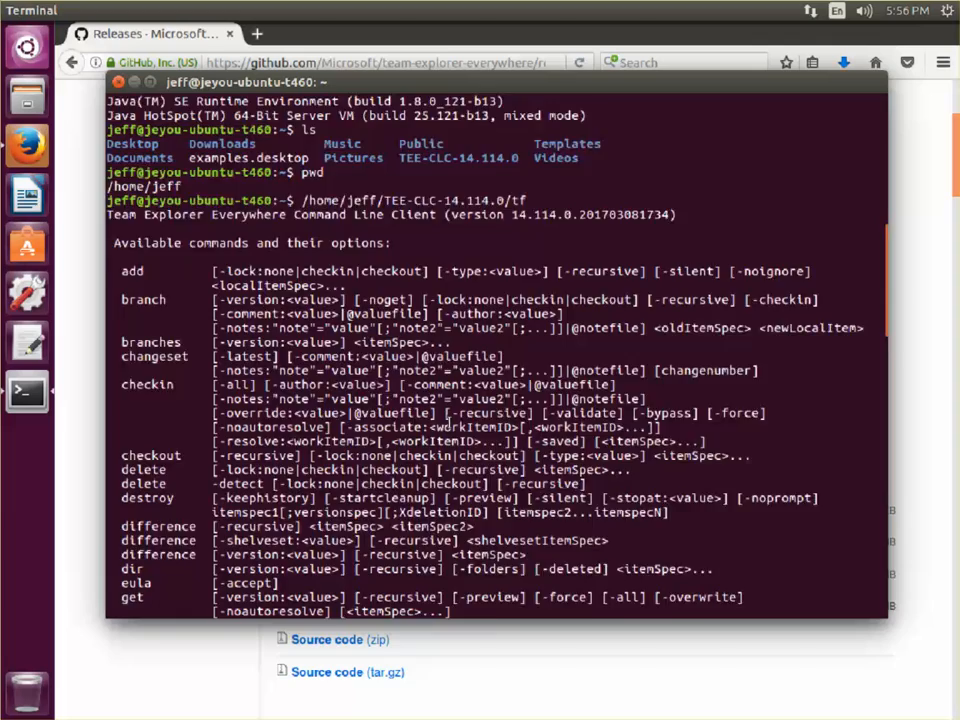
pyautogui.scroll(-3)
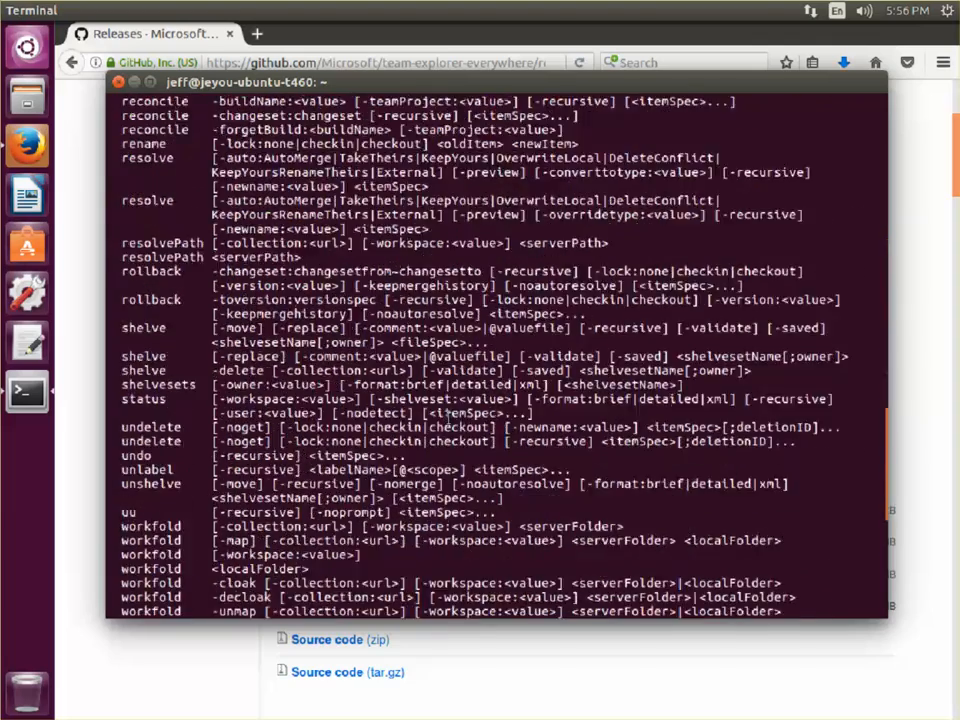
pyautogui.scroll(-3)
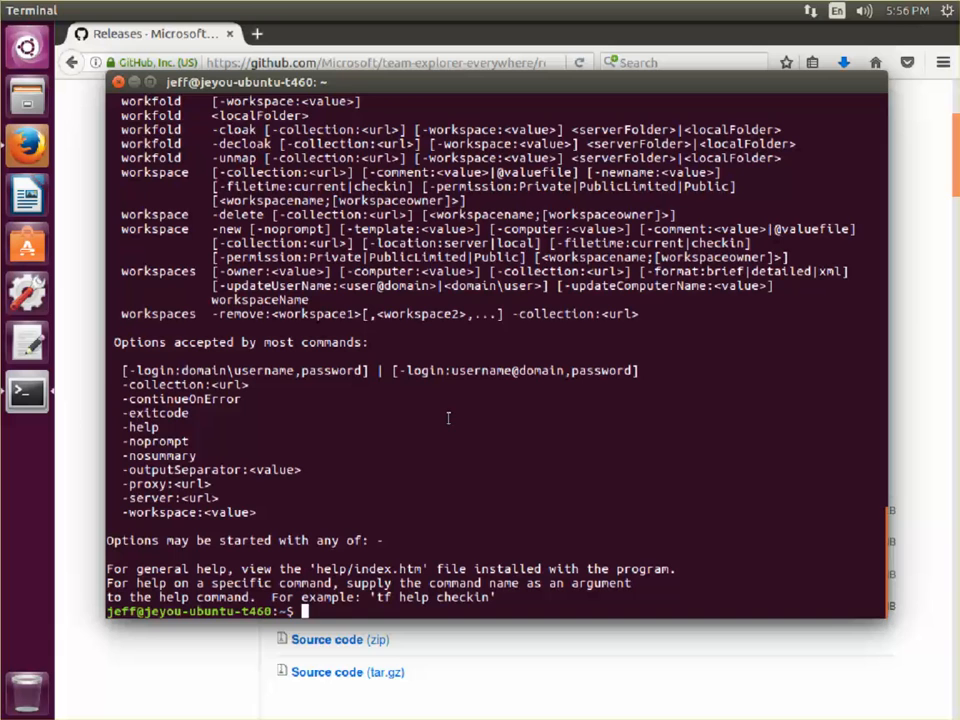
pyautogui.write('tf')
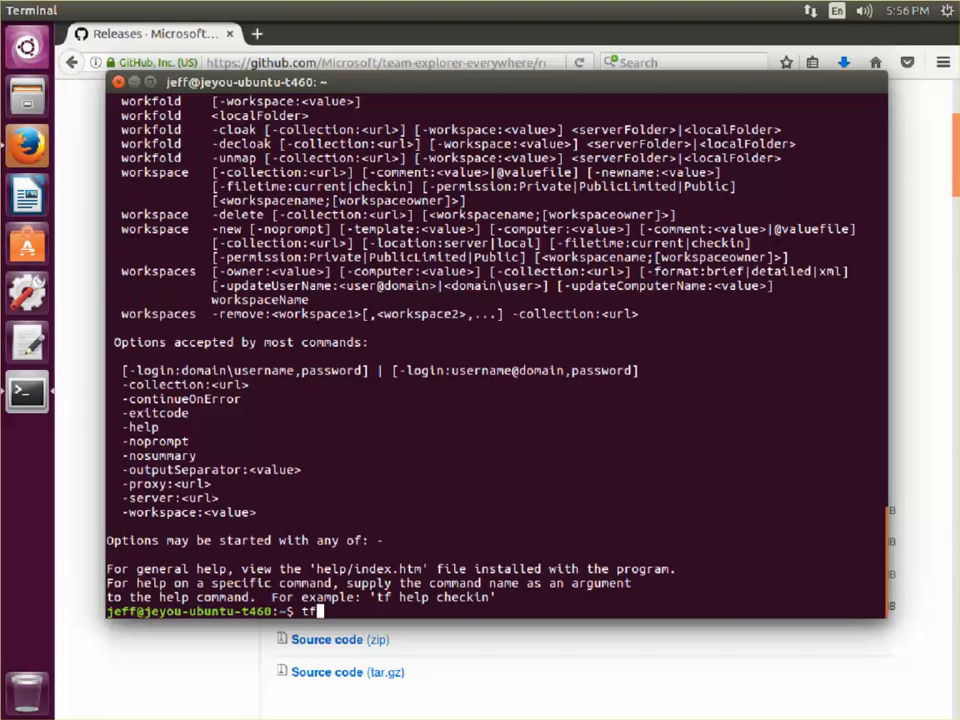
pyautogui.write('/home/jeff/TEE-CLC-14.114.0/tf workspaces -collection:http:')
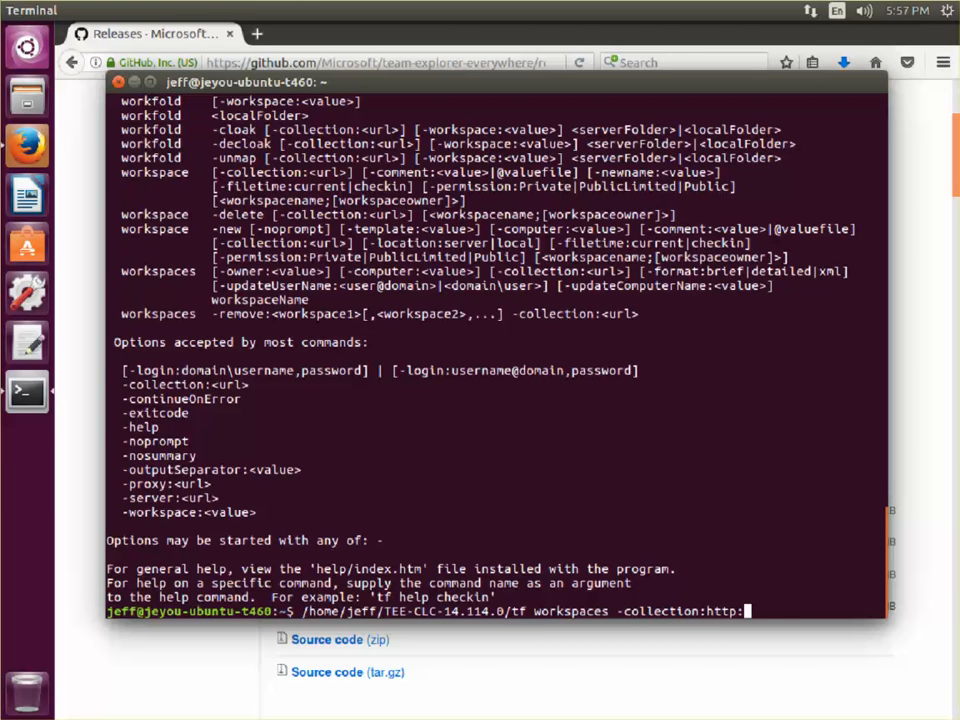
pyautogui.write('/java-tfs201')
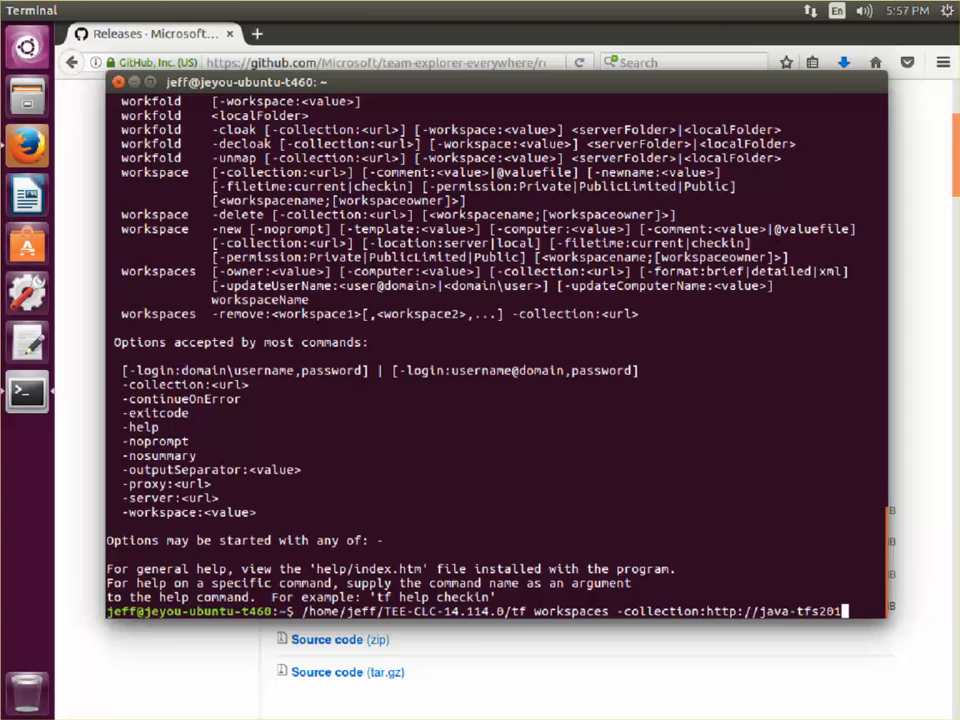
pyautogui.write('5:8081/tfs')
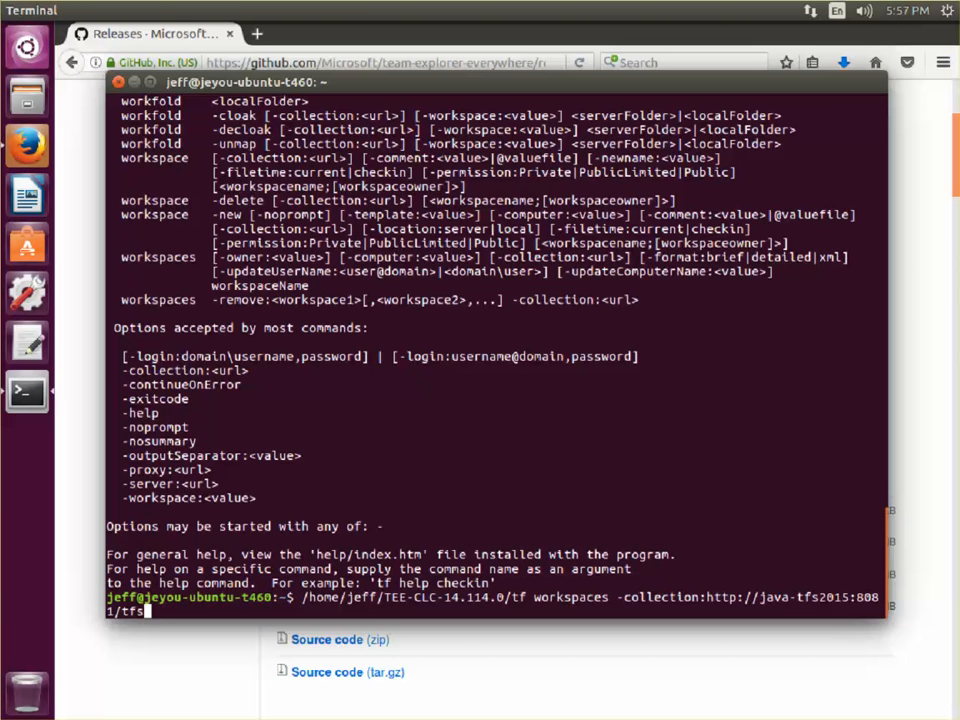
pyautogui.write('DefaultCollection')
pyautogui.write('/home/jeff/TEE-CLC-14.114.0/tf')
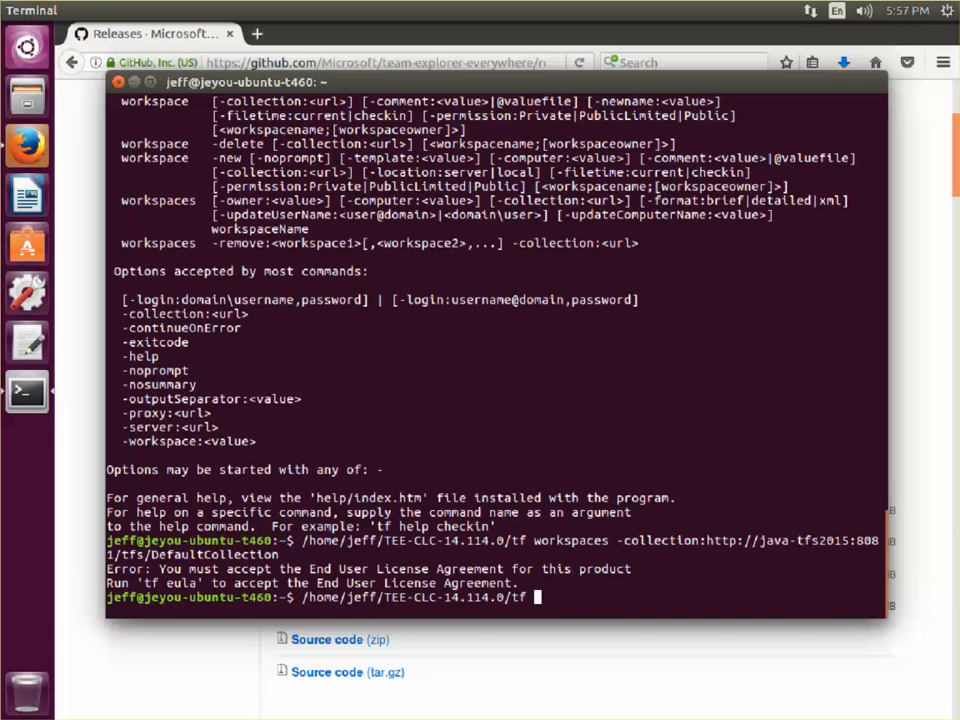
# Step: Accept the license with 'tf eula' answering 'y', then rerun tf eula to confirm acceptance
pyautogui.write('eula')
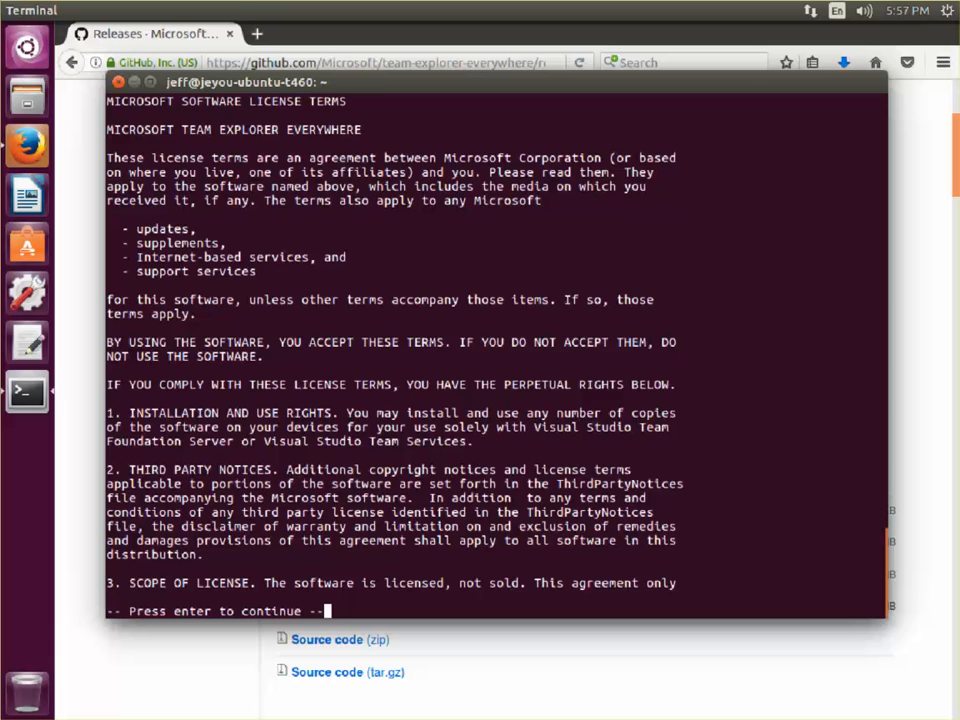
pyautogui.press('enter')
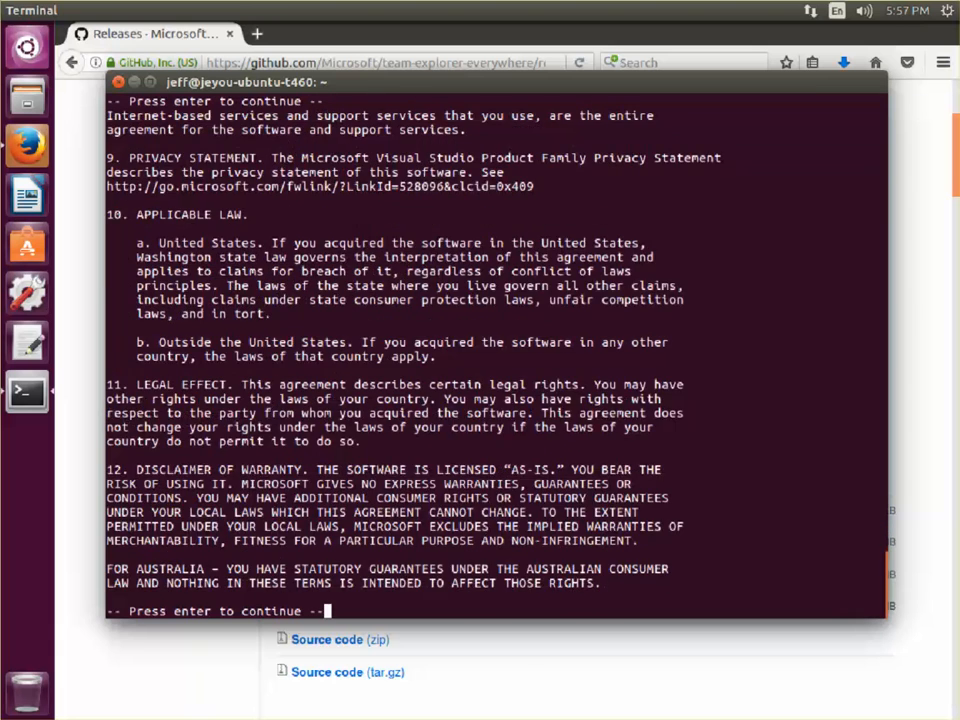
pyautogui.press('enter')
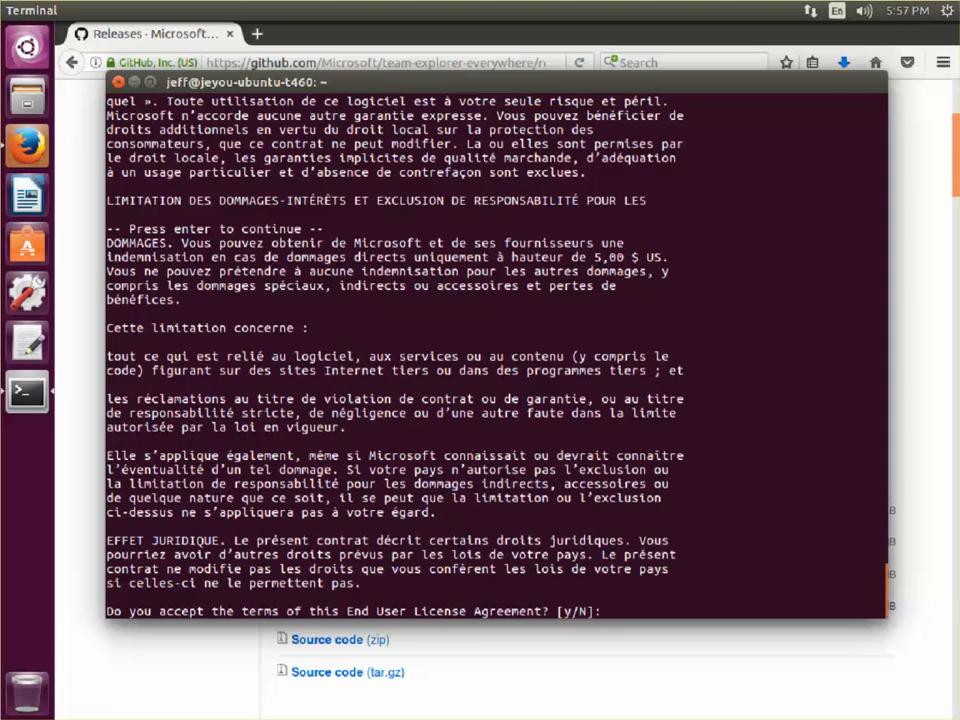
pyautogui.write('y')
pyautogui.write('/home/jeff/TEE-CLC-14.114.0/tf eula')
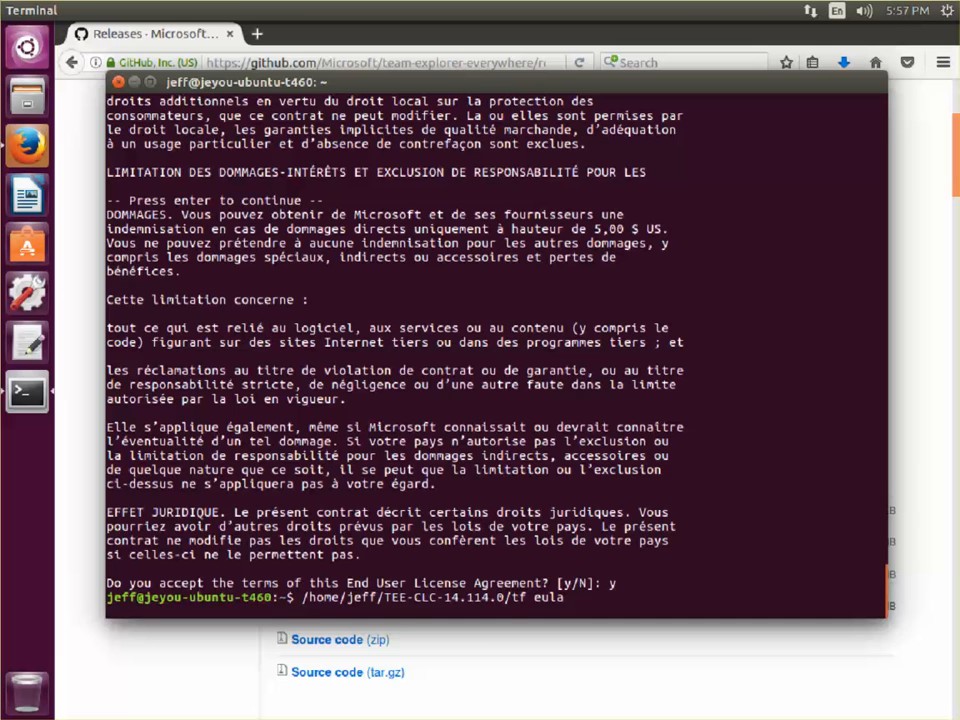
pyautogui.press('Return')
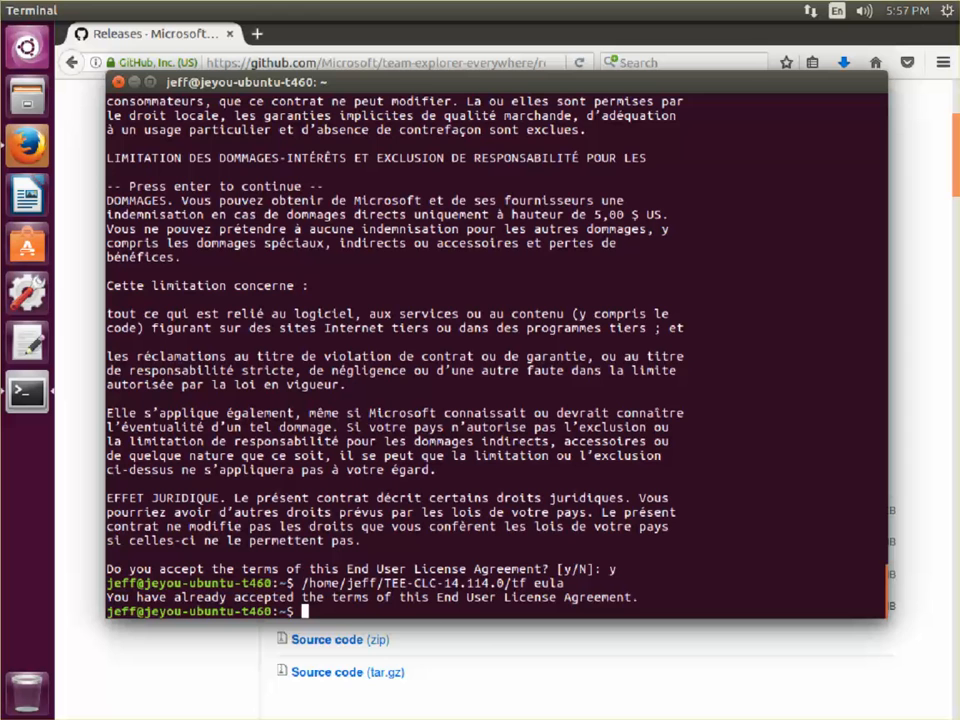
pyautogui.write('/home/jeff/TEE-CLC-14.114.0/tf eula')
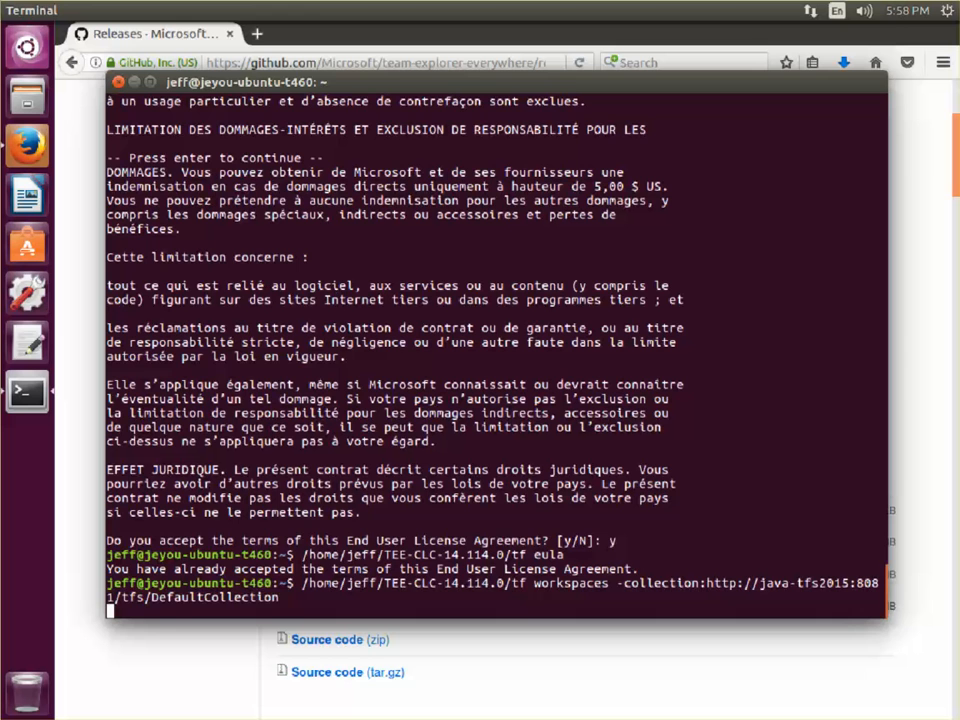
# Step: Query workspaces on DefaultCollection twice, signing in as redmond\jeyou each time; no matching workspace found
pyautogui.press('Return')
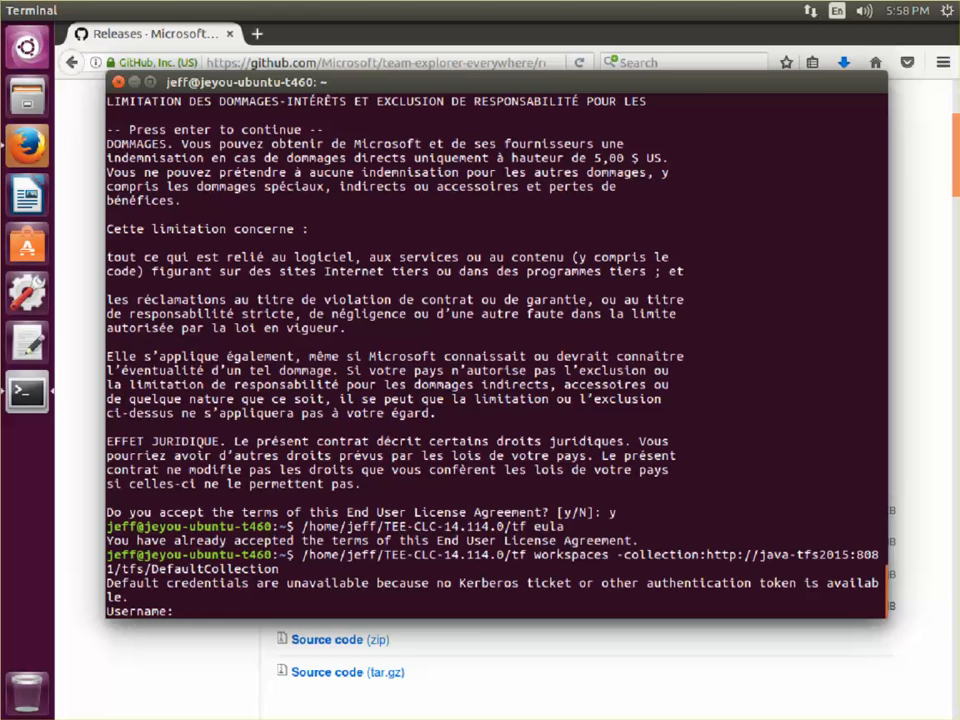
pyautogui.write('redmond\\jeyou')
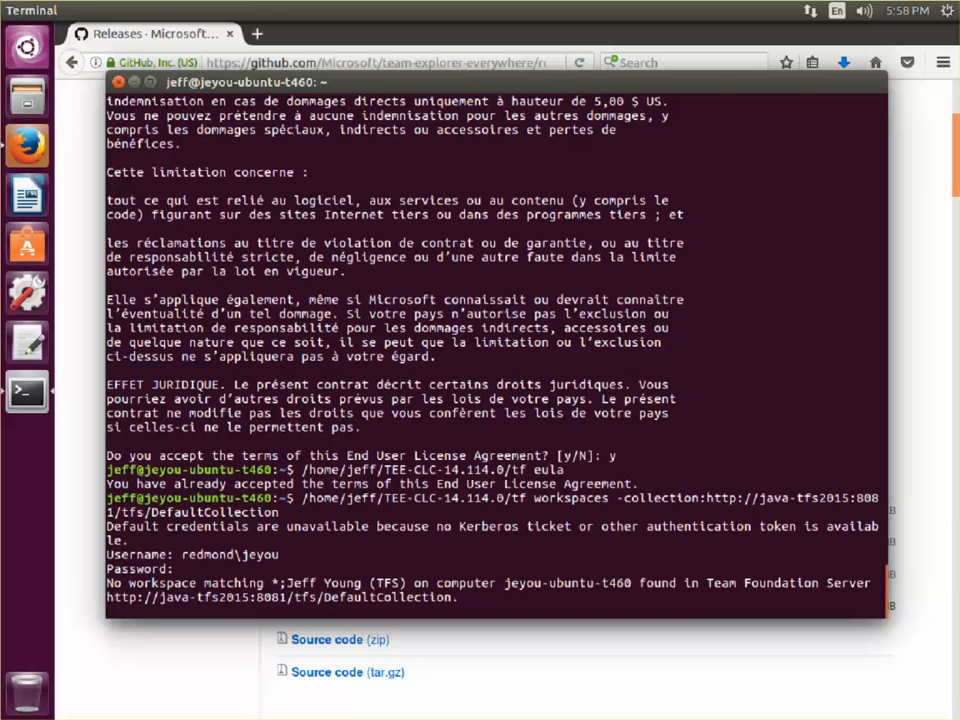
pyautogui.press('Return')
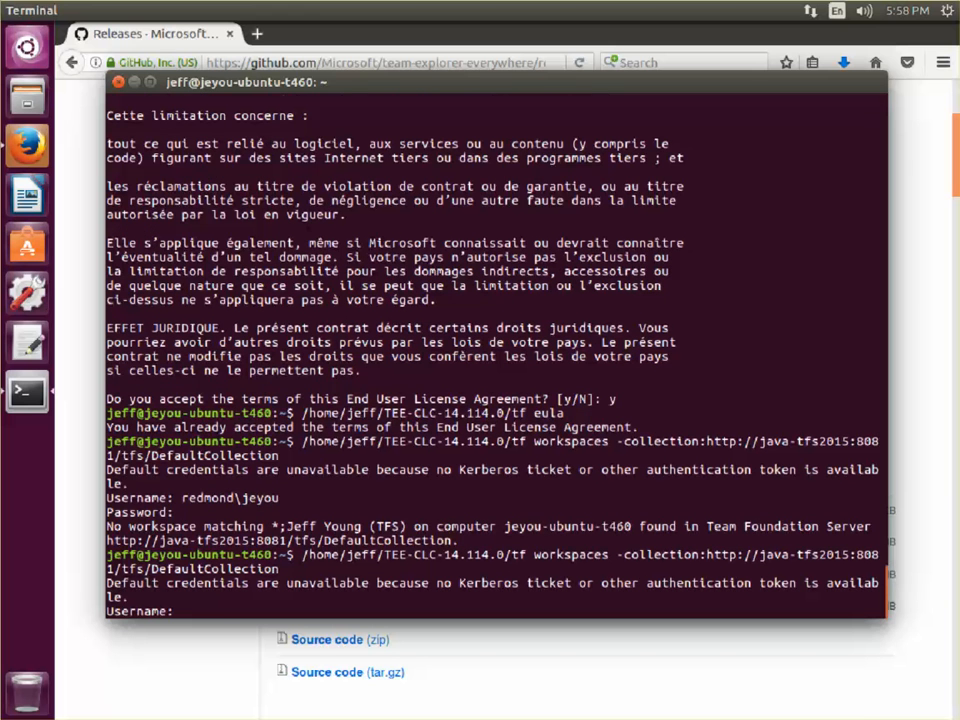
pyautogui.write('redmond\\jeyou')
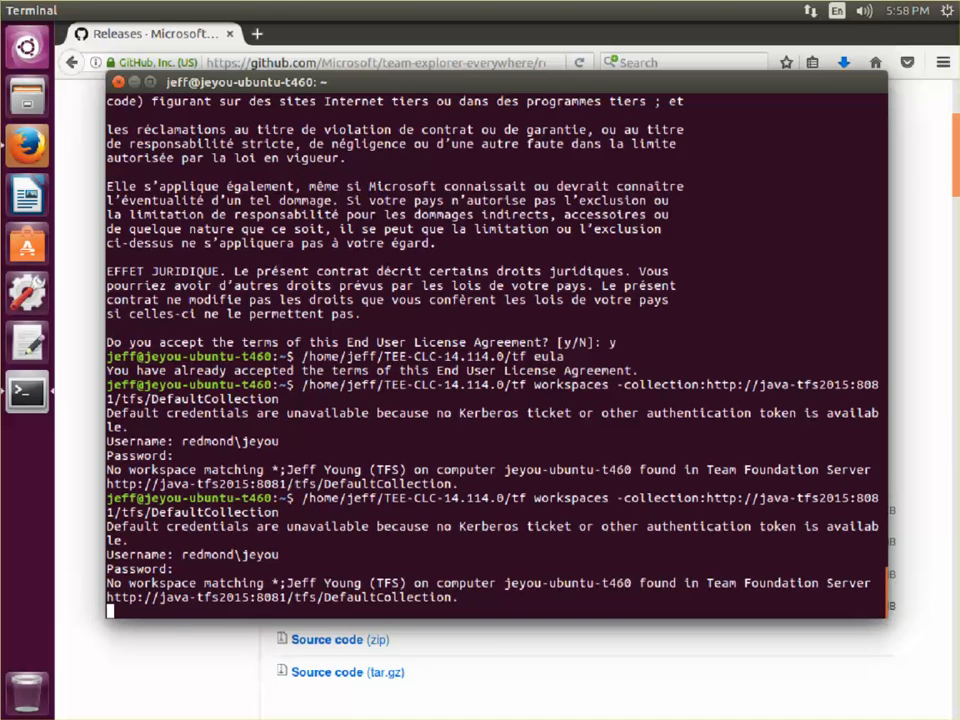
# Step: Export TF_AUTO_SAVE_CREDENTIALS=1 so tf workspaces stops asking for a login on later runs
pyautogui.write('export')
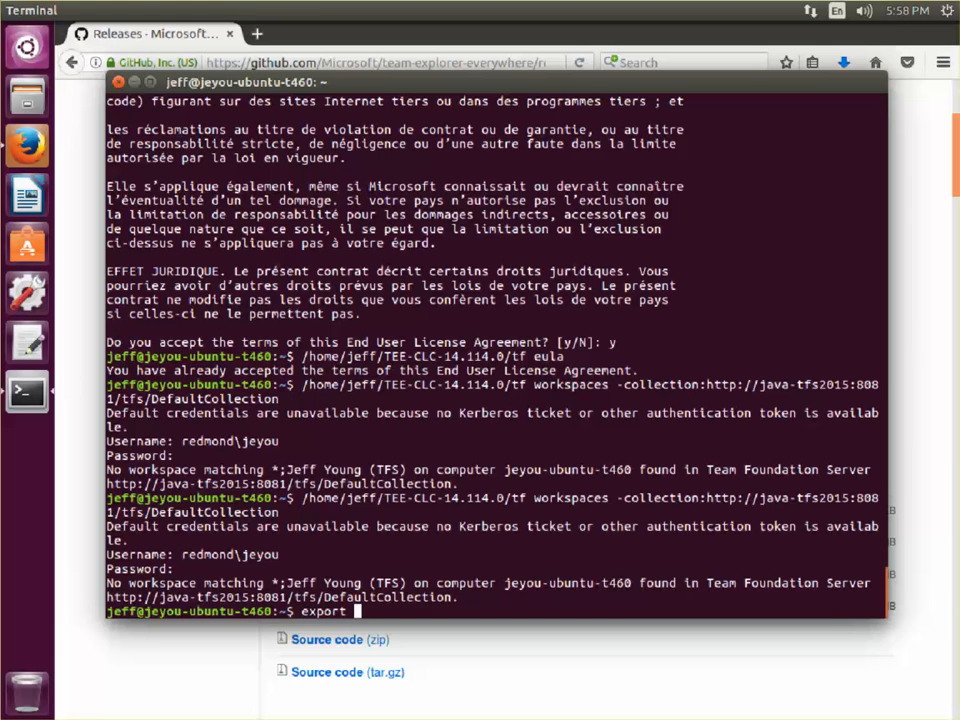
pyautogui.write('TF')
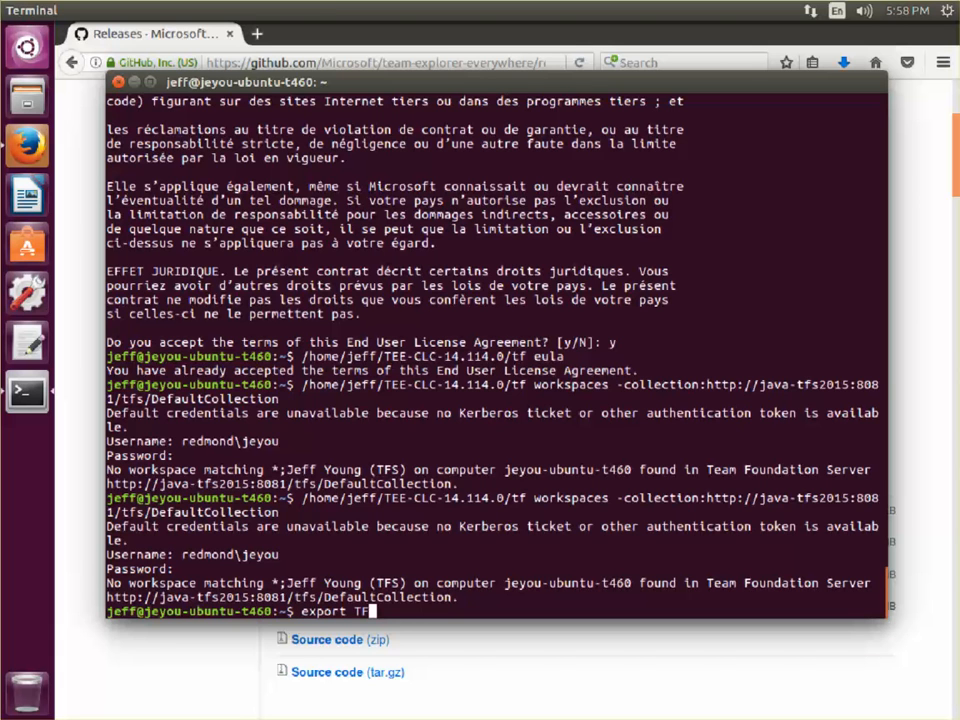
pyautogui.write('AUTO_')
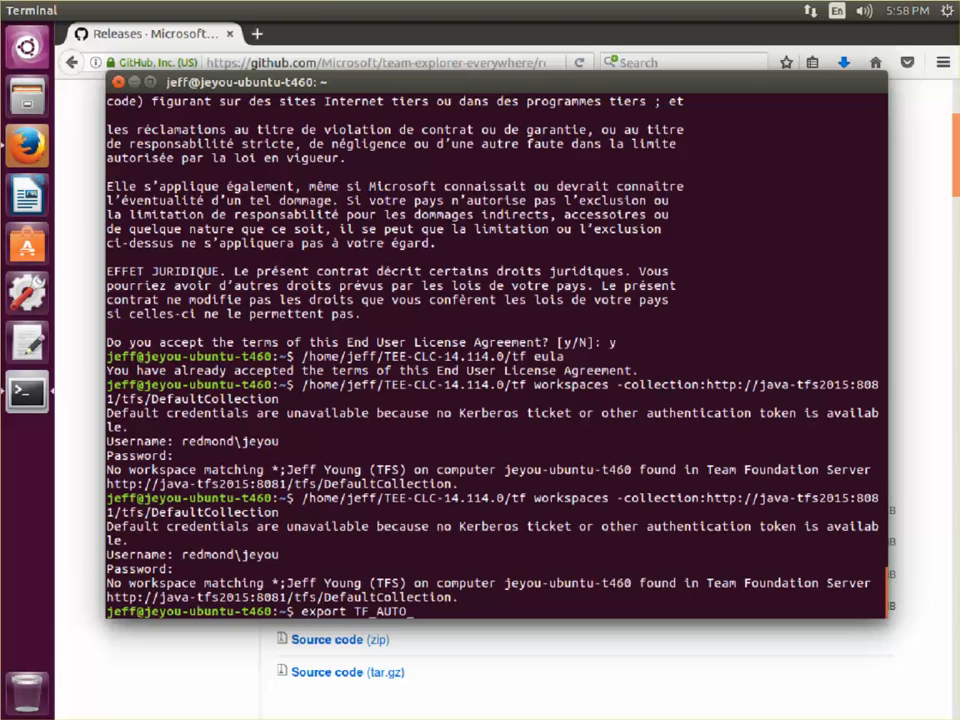
pyautogui.write('SAVE_CREDE')
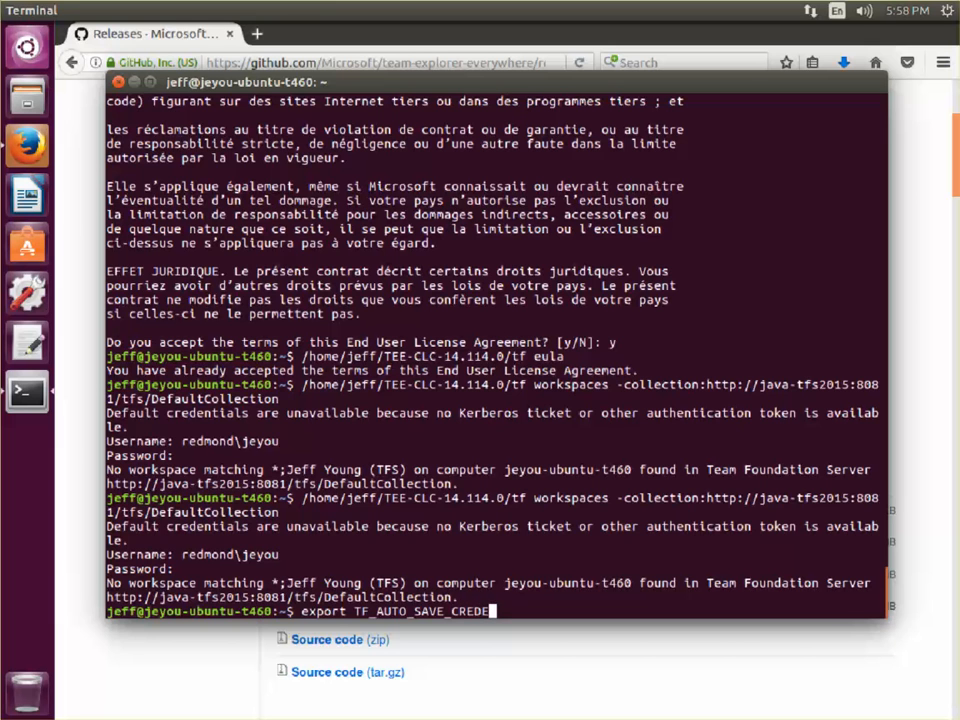
pyautogui.write('TIALS=1')
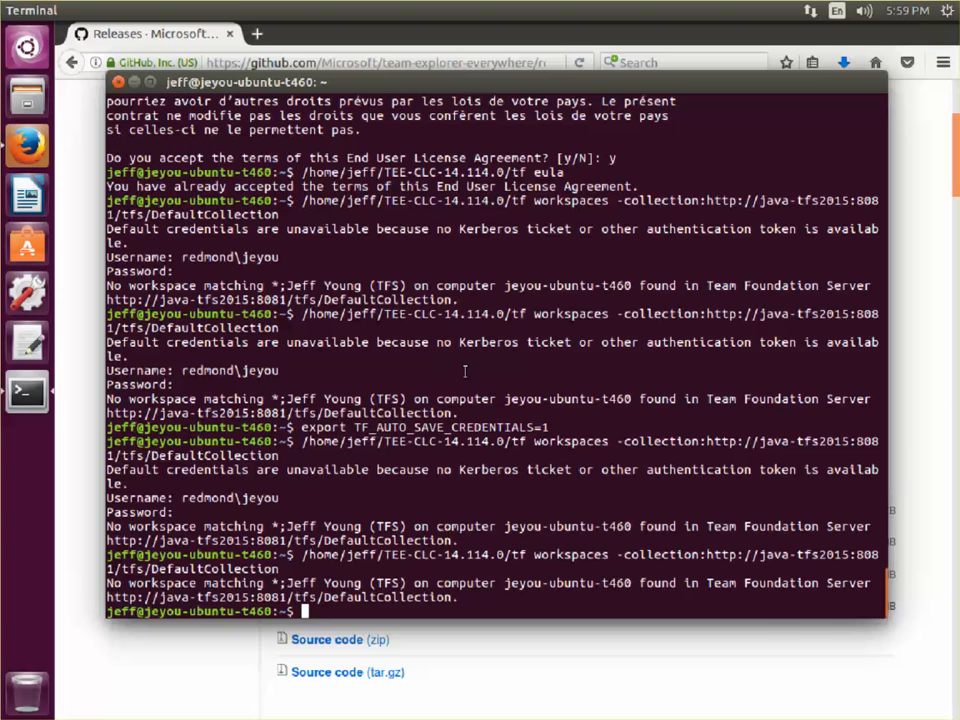
# Step: In VS Code, check the Visual Studio Team Services extension is installed and reach File > Preferences
pyautogui.click(28, 48)
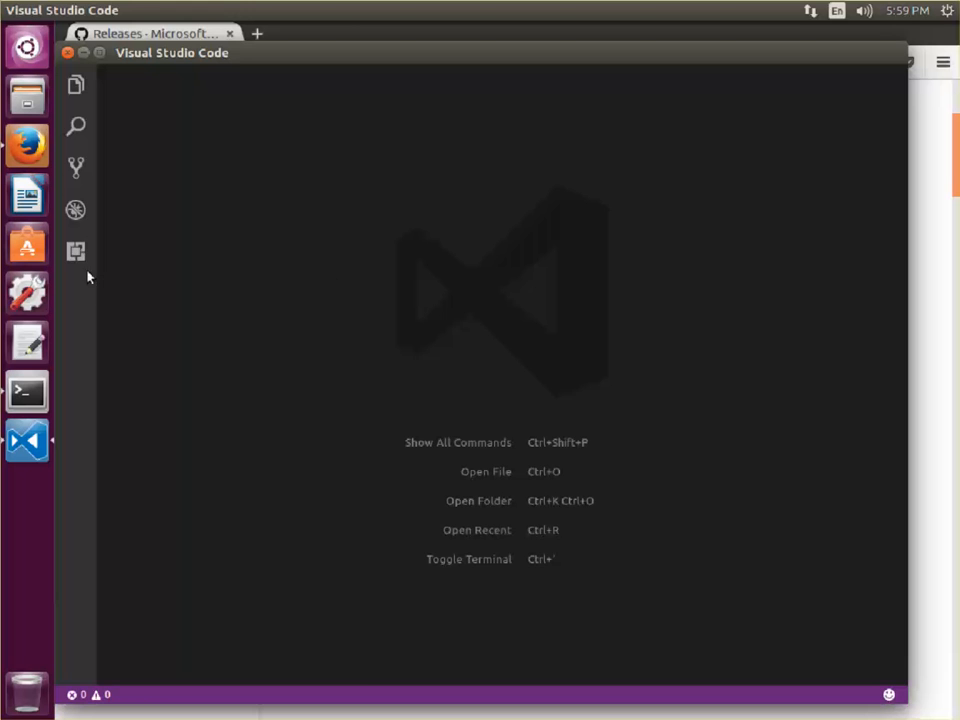
pyautogui.click(76, 252)
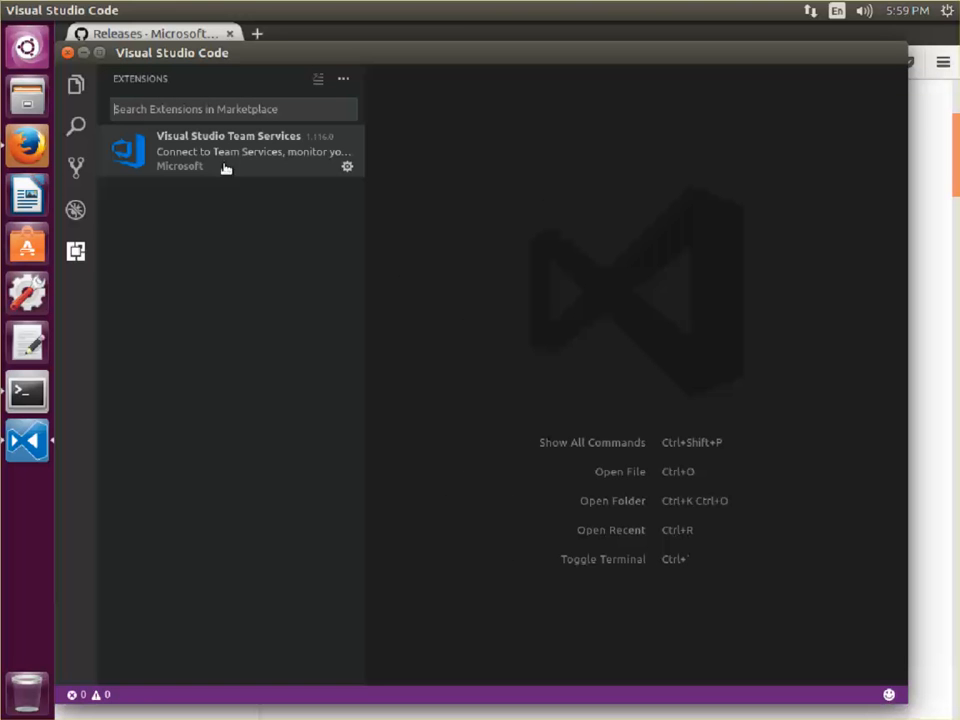
pyautogui.moveTo(240, 152)
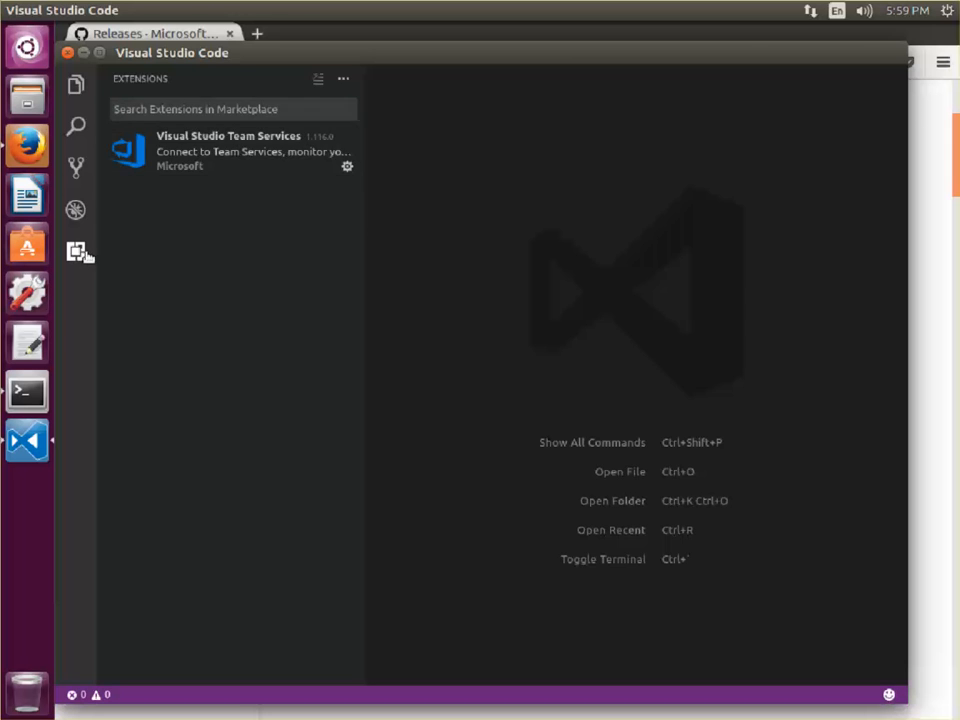
pyautogui.click(68, 10)
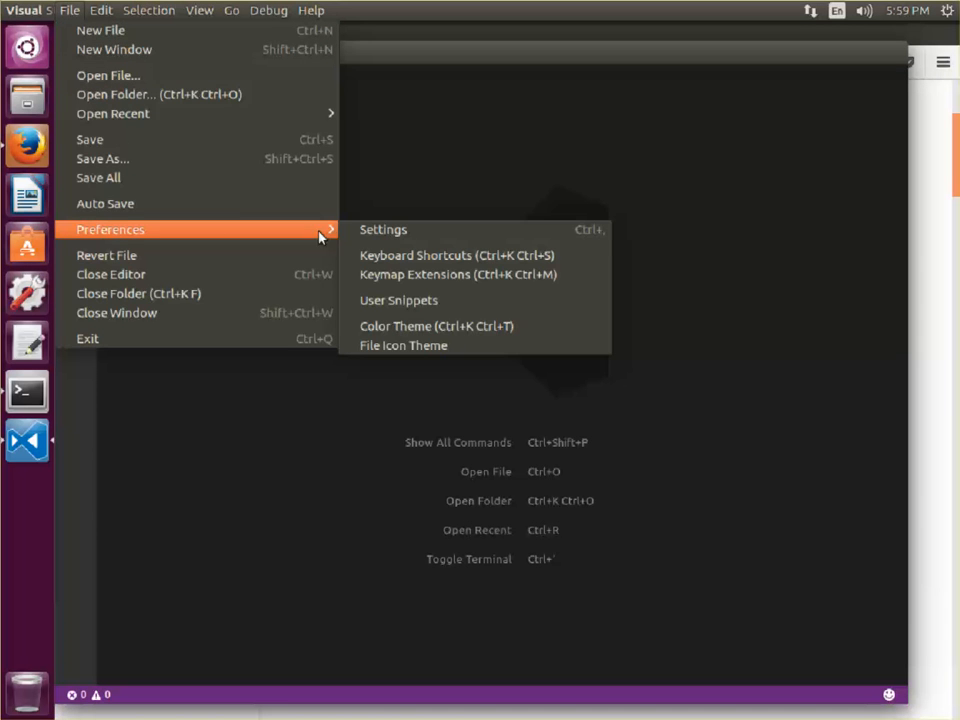
# Step: Open user settings.json and add a "tfvc.location" entry with an empty value, checking pwd in Terminal
pyautogui.click(384, 228)
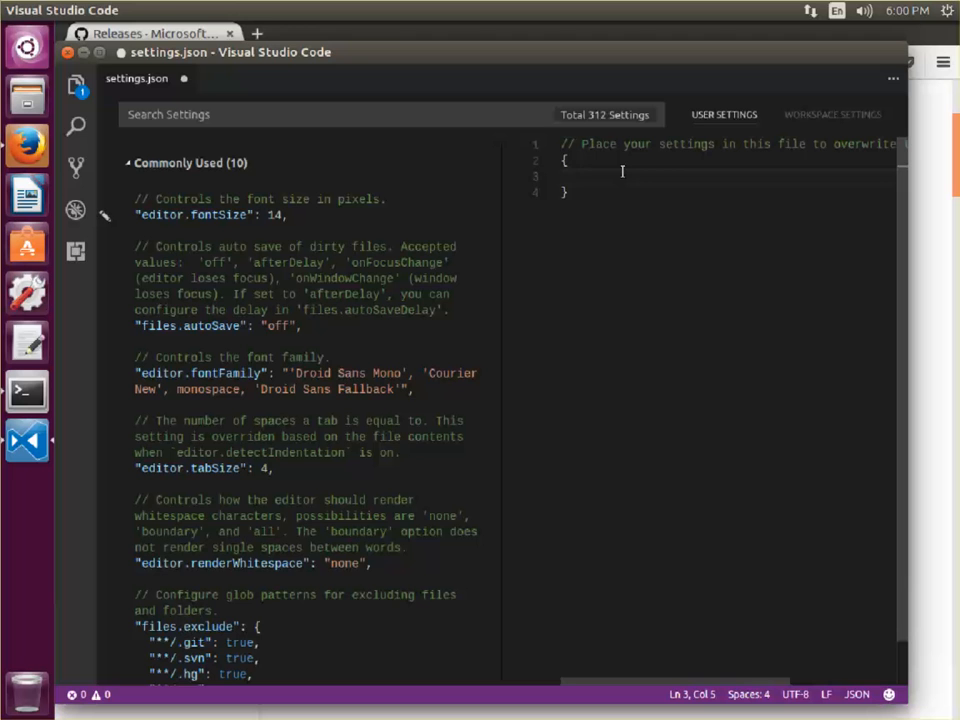
pyautogui.write('"tfvc.location": "')
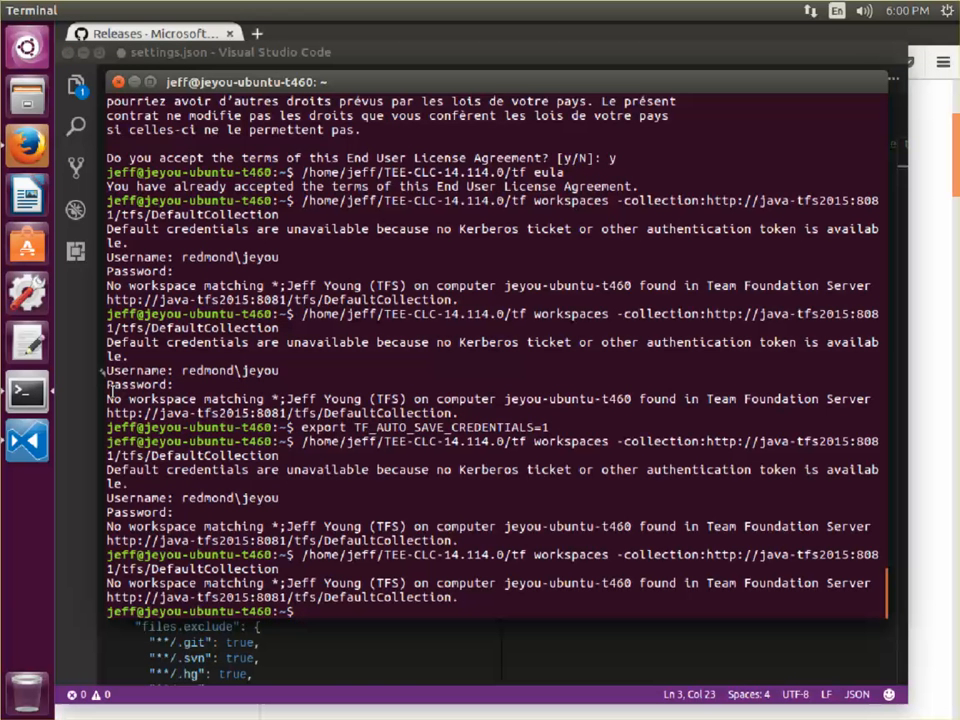
pyautogui.write('pwd')
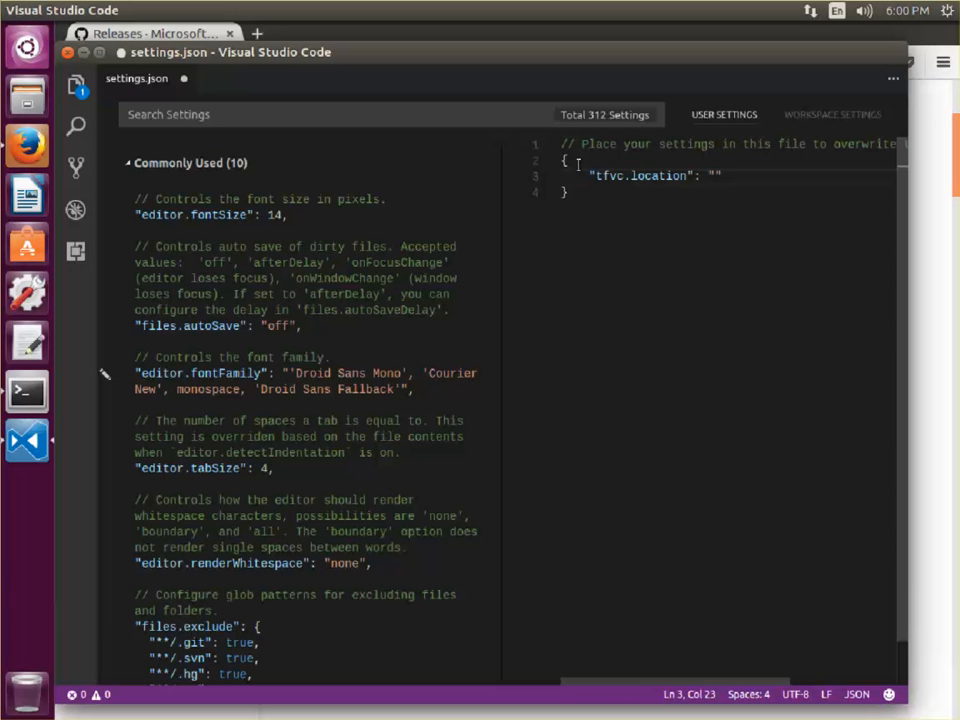
# Step: Set tfvc.location to /home/jeff/TEE-CLC-14.114.0/tf
pyautogui.write('/home')
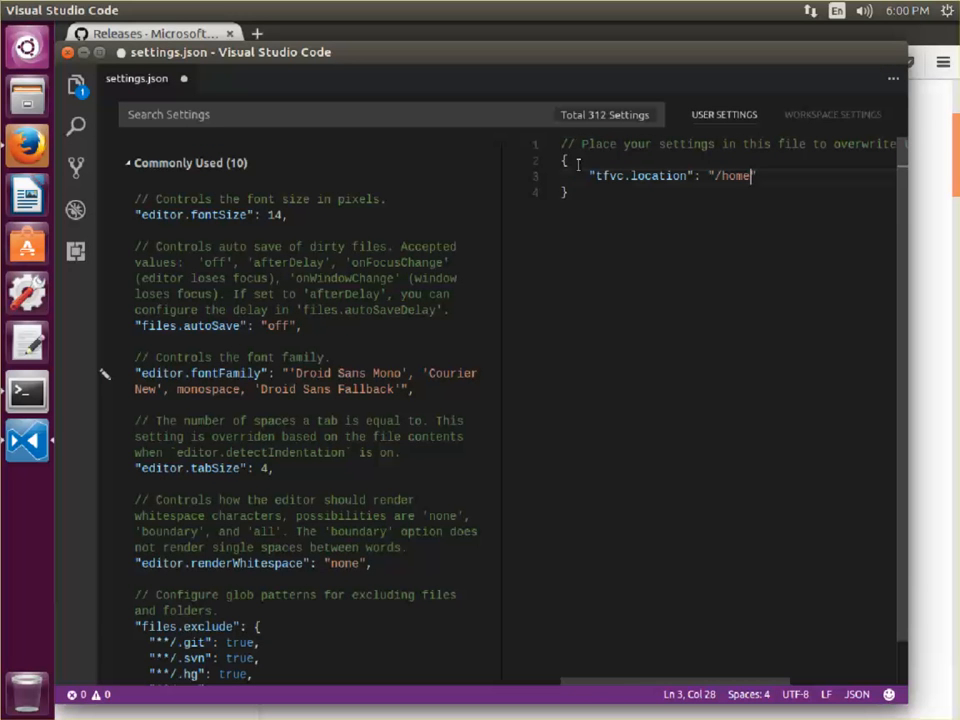
pyautogui.write('/jeff/TE')
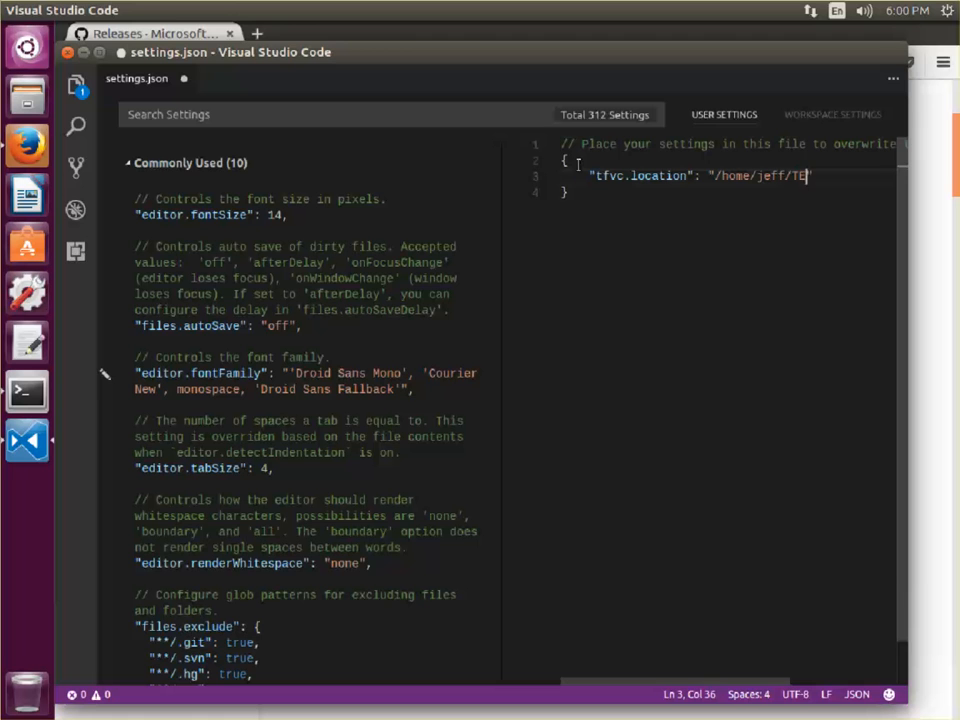
pyautogui.write('E-')
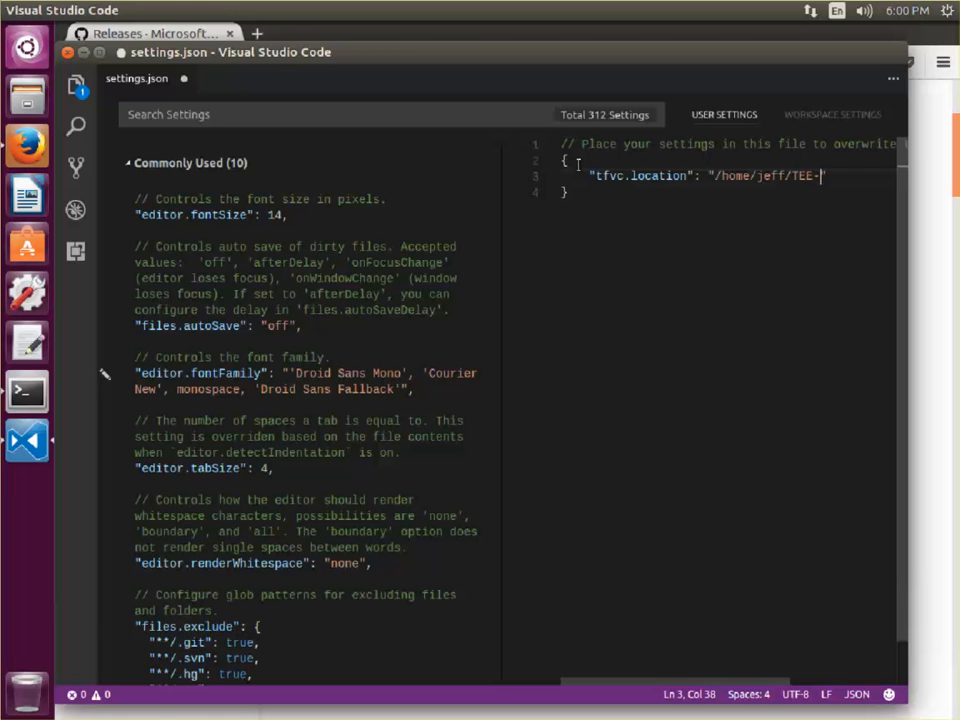
pyautogui.write('CLC-14.114.')
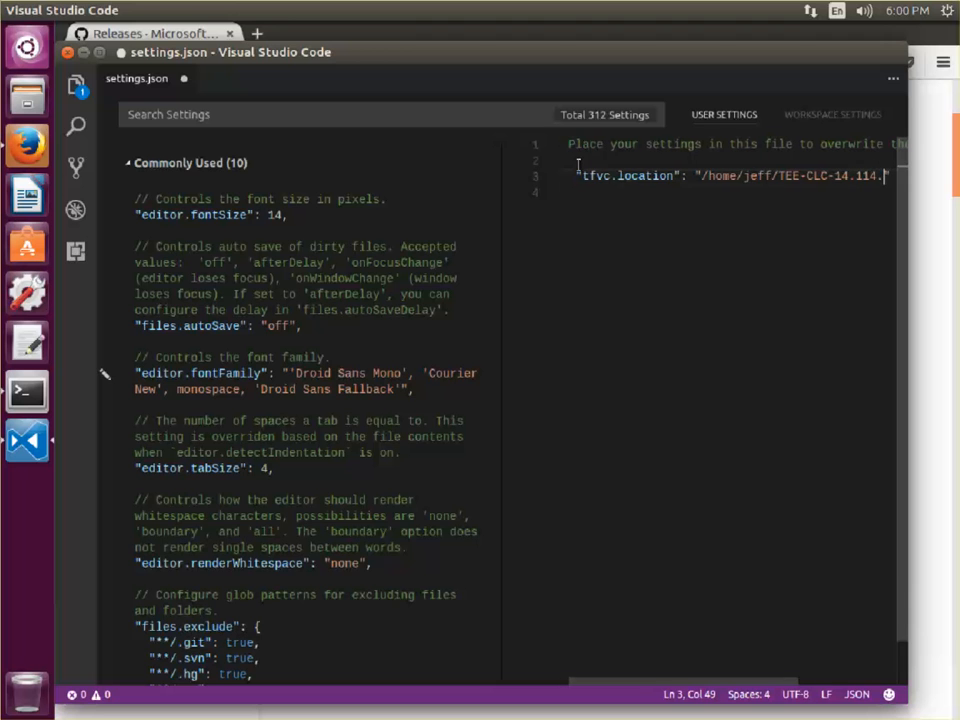
pyautogui.write('/tf')
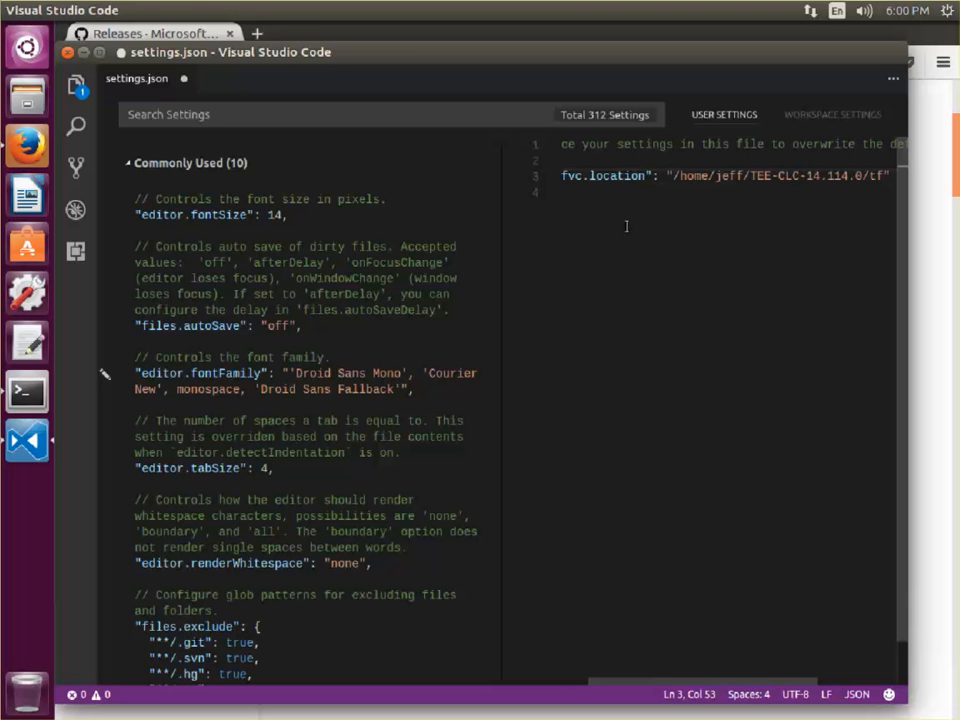
# Step: Verify the path in Terminal with 'ls TEE-CLC-14.114.0/' showing the tf script
pyautogui.click(24, 390)
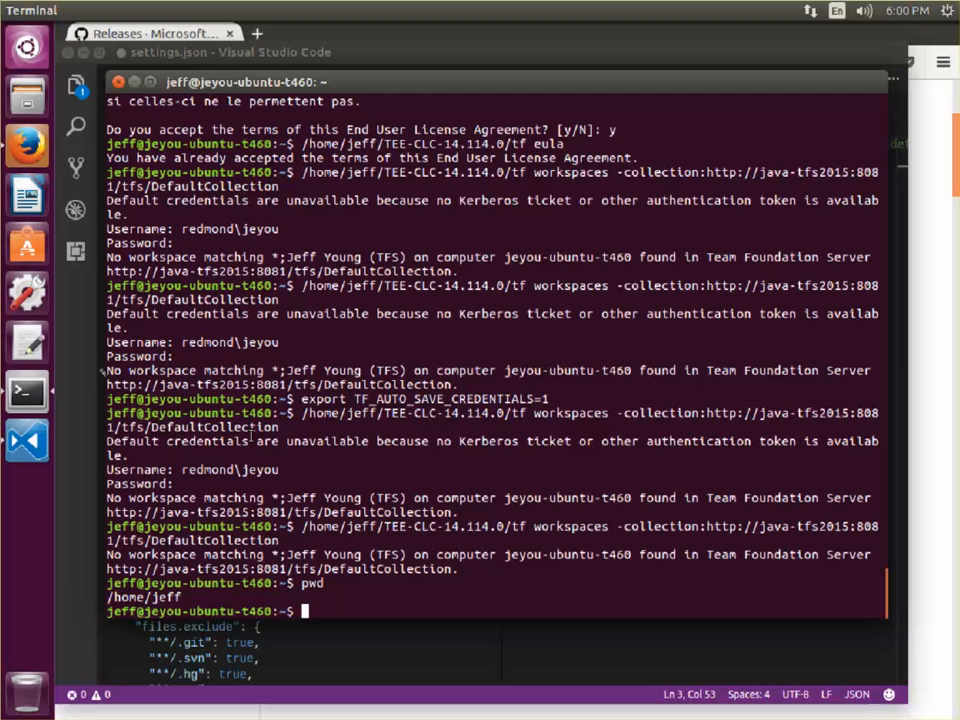
pyautogui.write('ls TEE-CLC-14.114.0/')
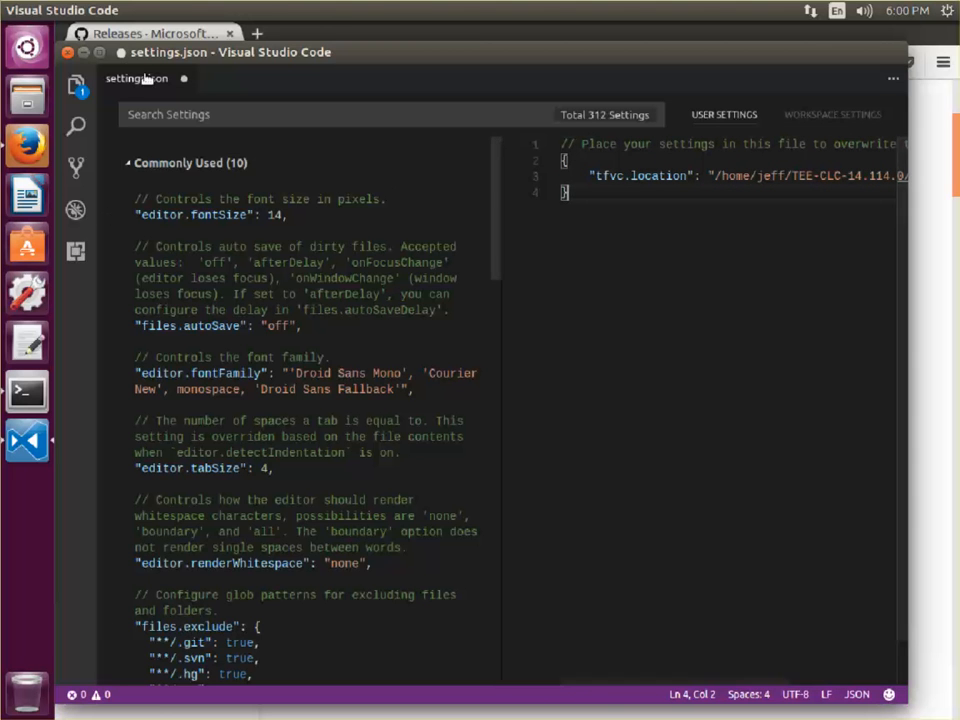
pyautogui.click(68, 10)
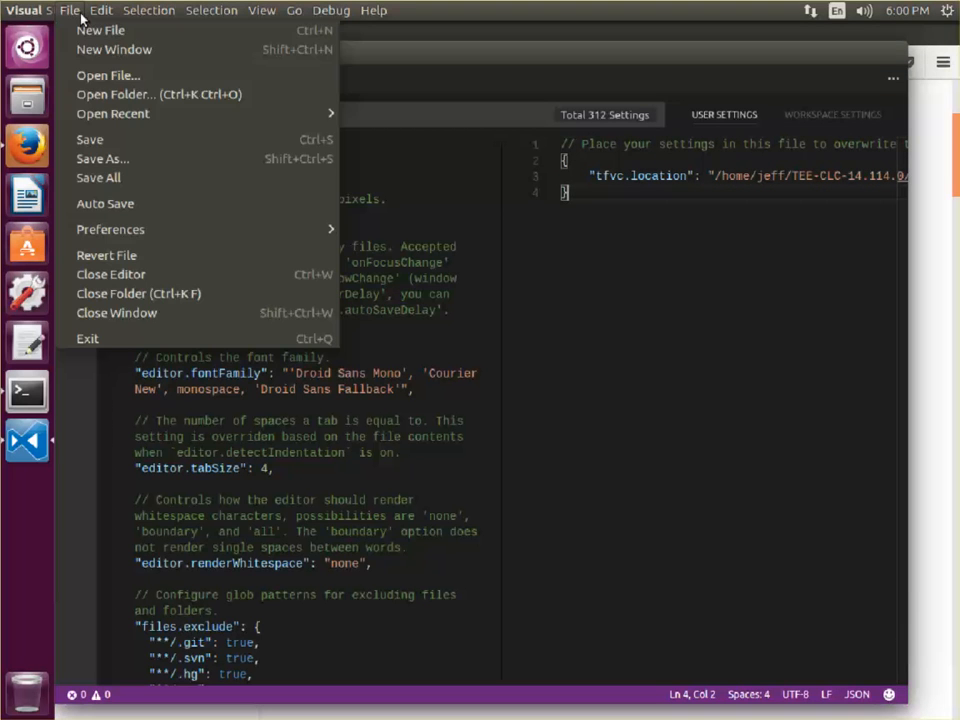
pyautogui.moveTo(96, 140)
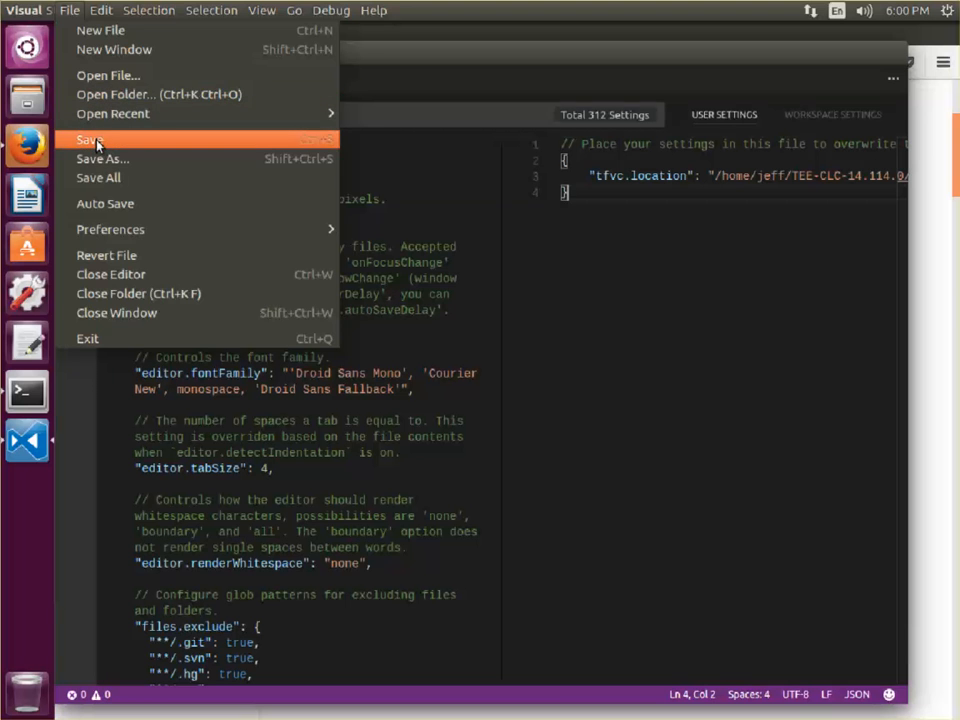
# Step: Save settings.json with tfvc.location pointing to /home/jeff/TEE-CLC-14.114.0/tf
pyautogui.click(90, 140)
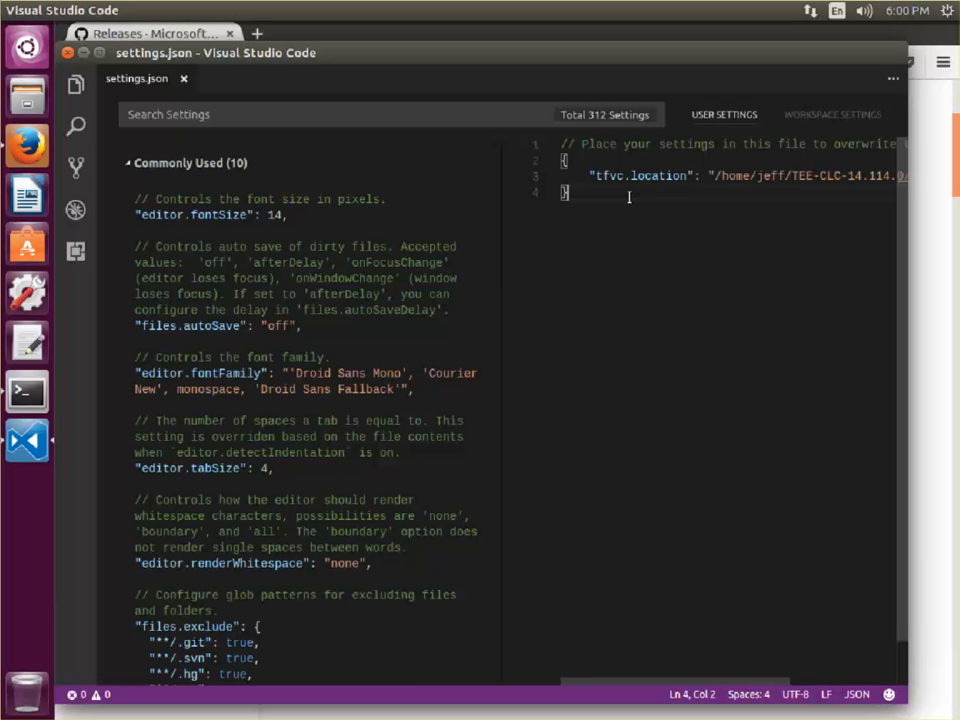